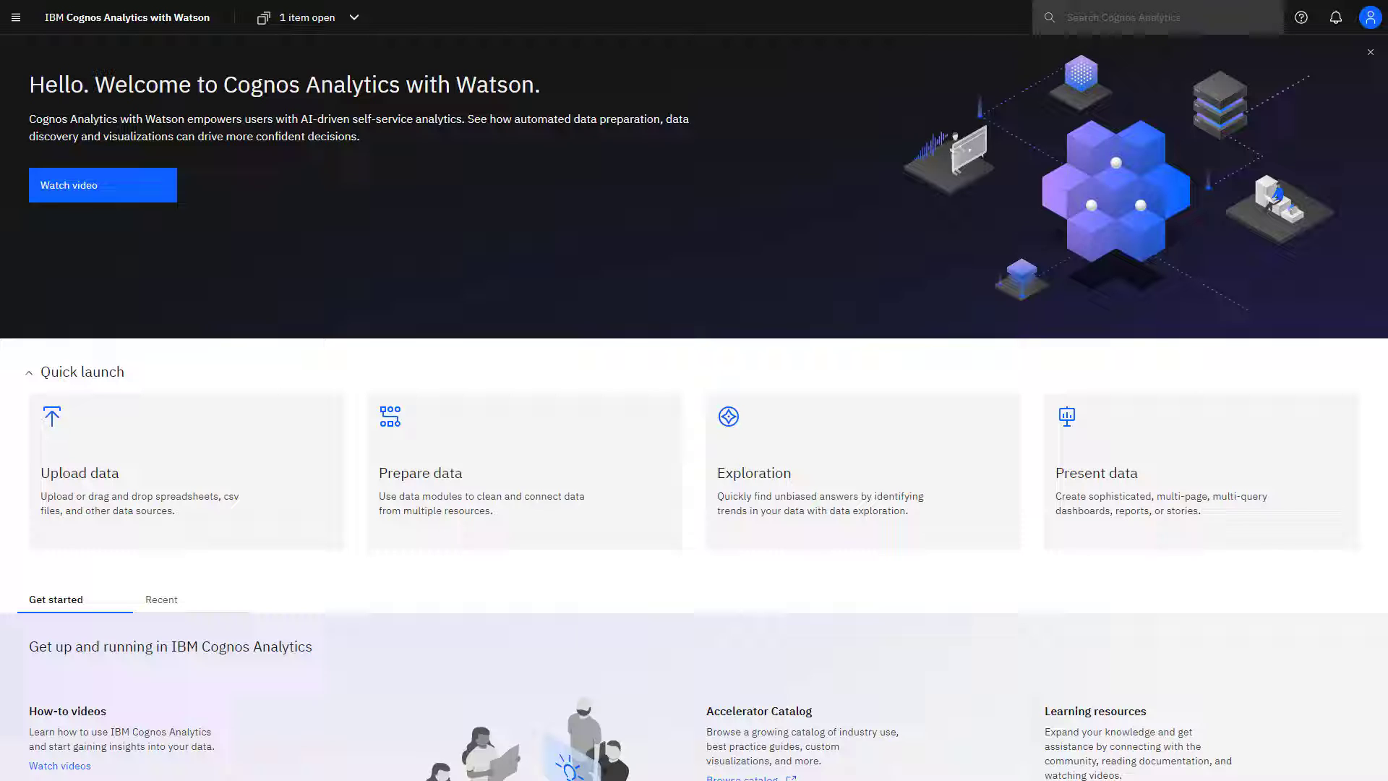
- Preview the getting-started video, close it, then dismiss the welcome banner
left_click(102, 184)
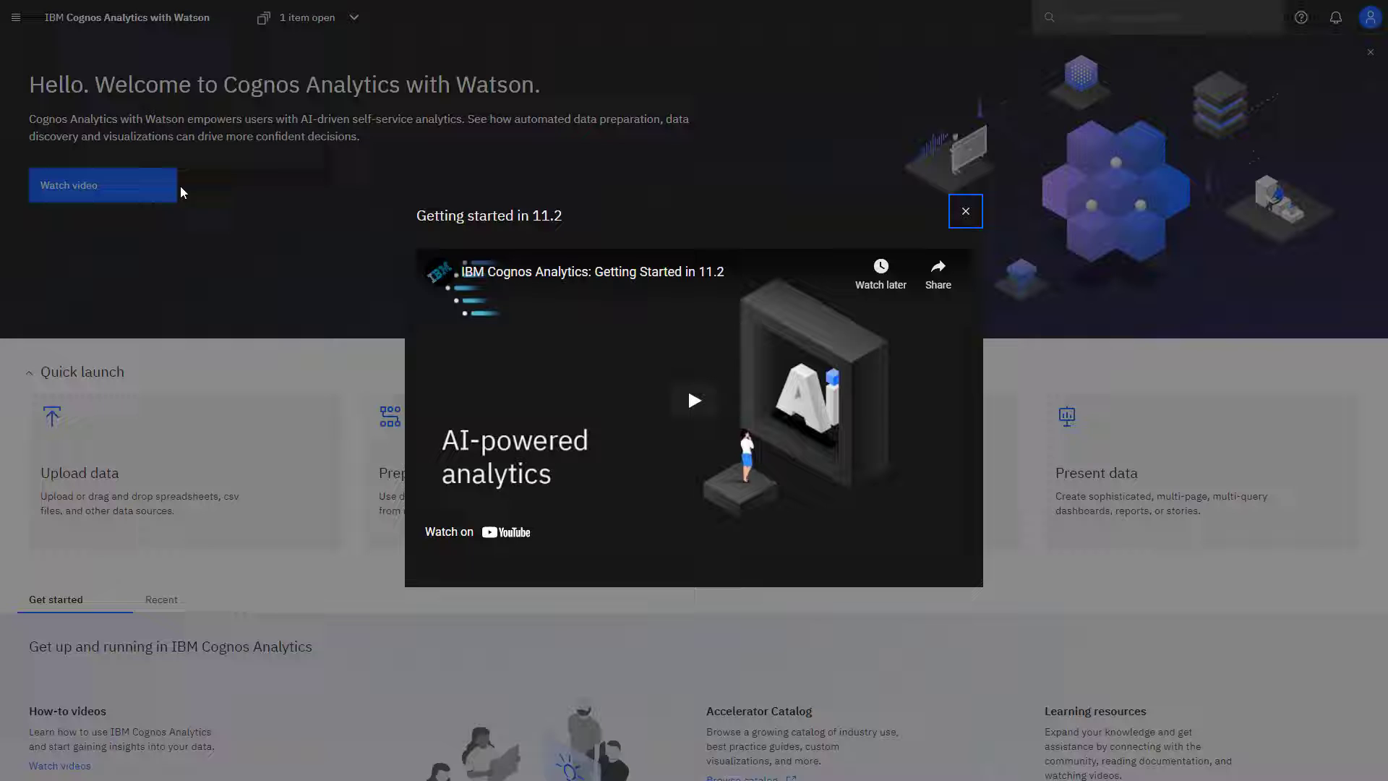
left_click(963, 211)
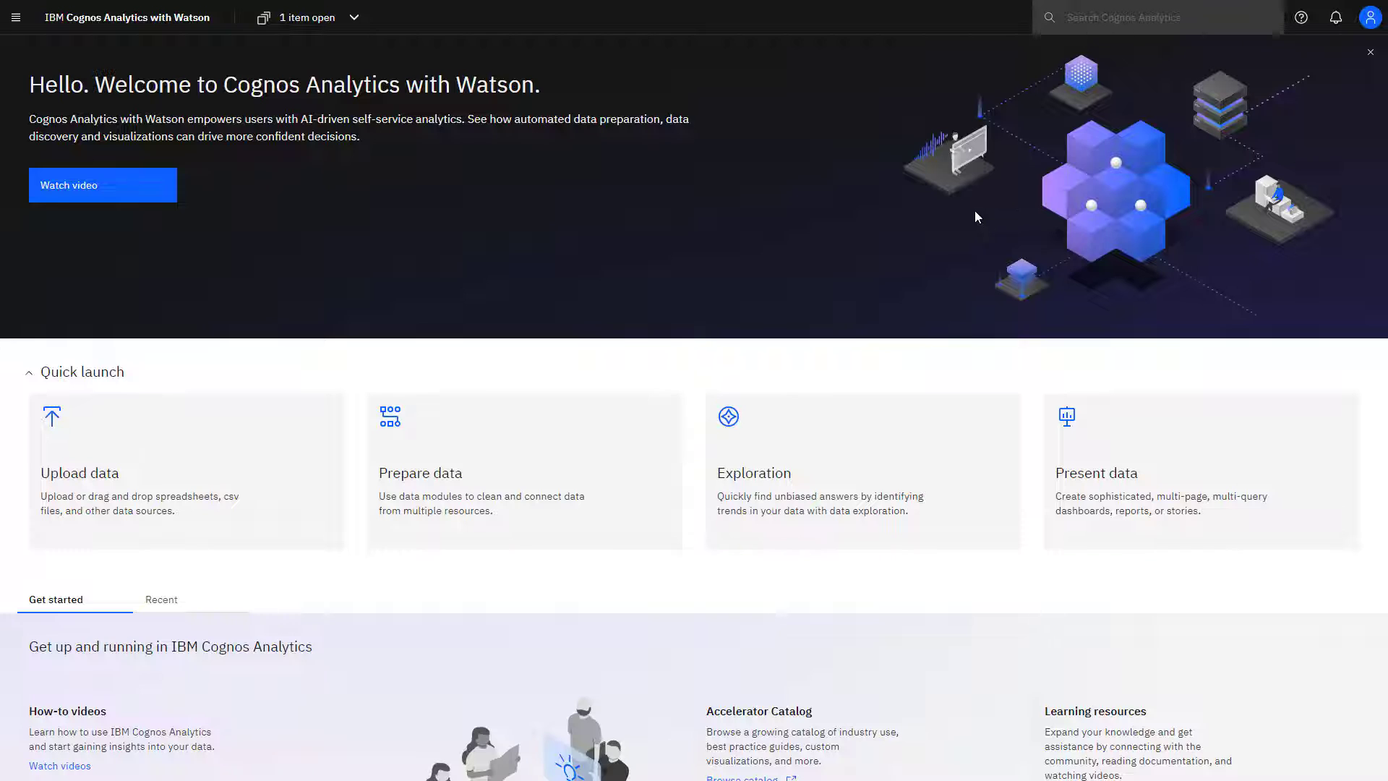
mouse_move(1366, 55)
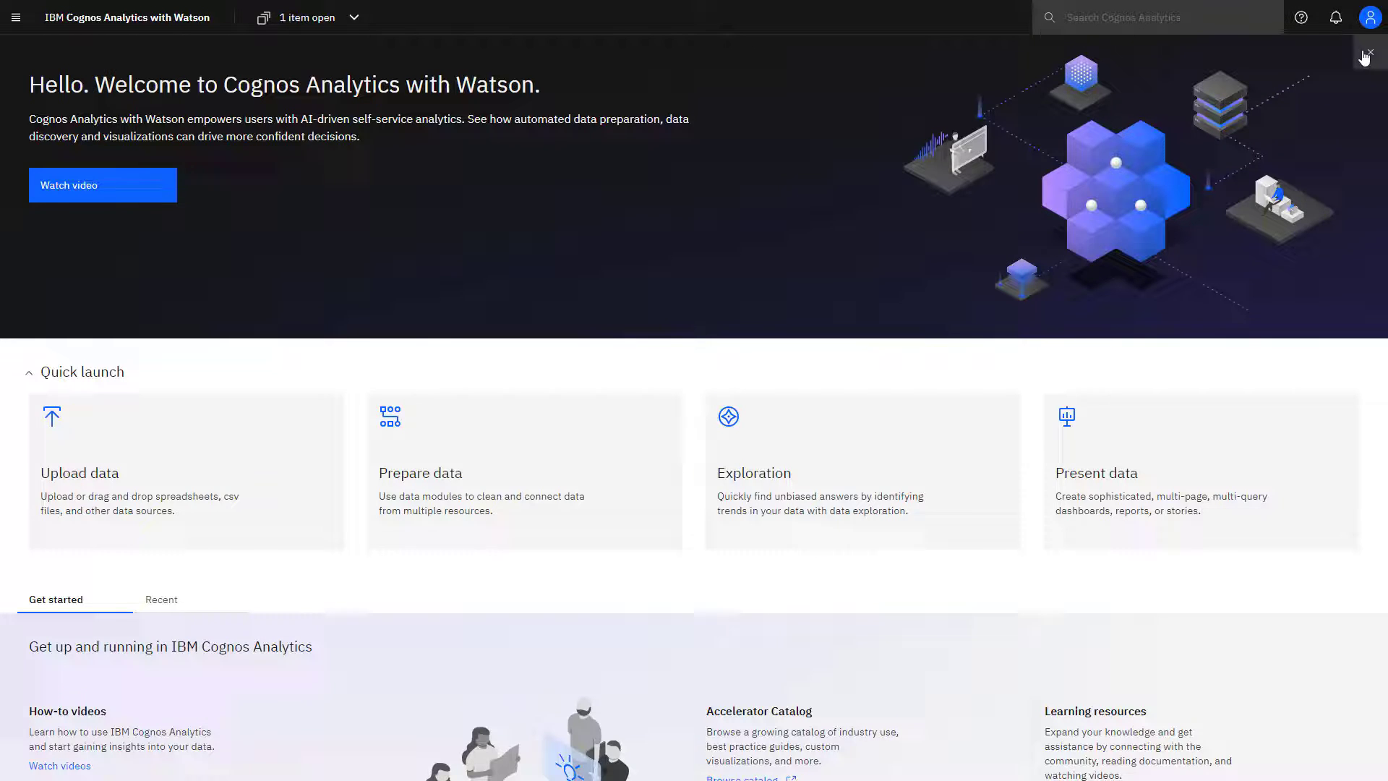
left_click(1365, 53)
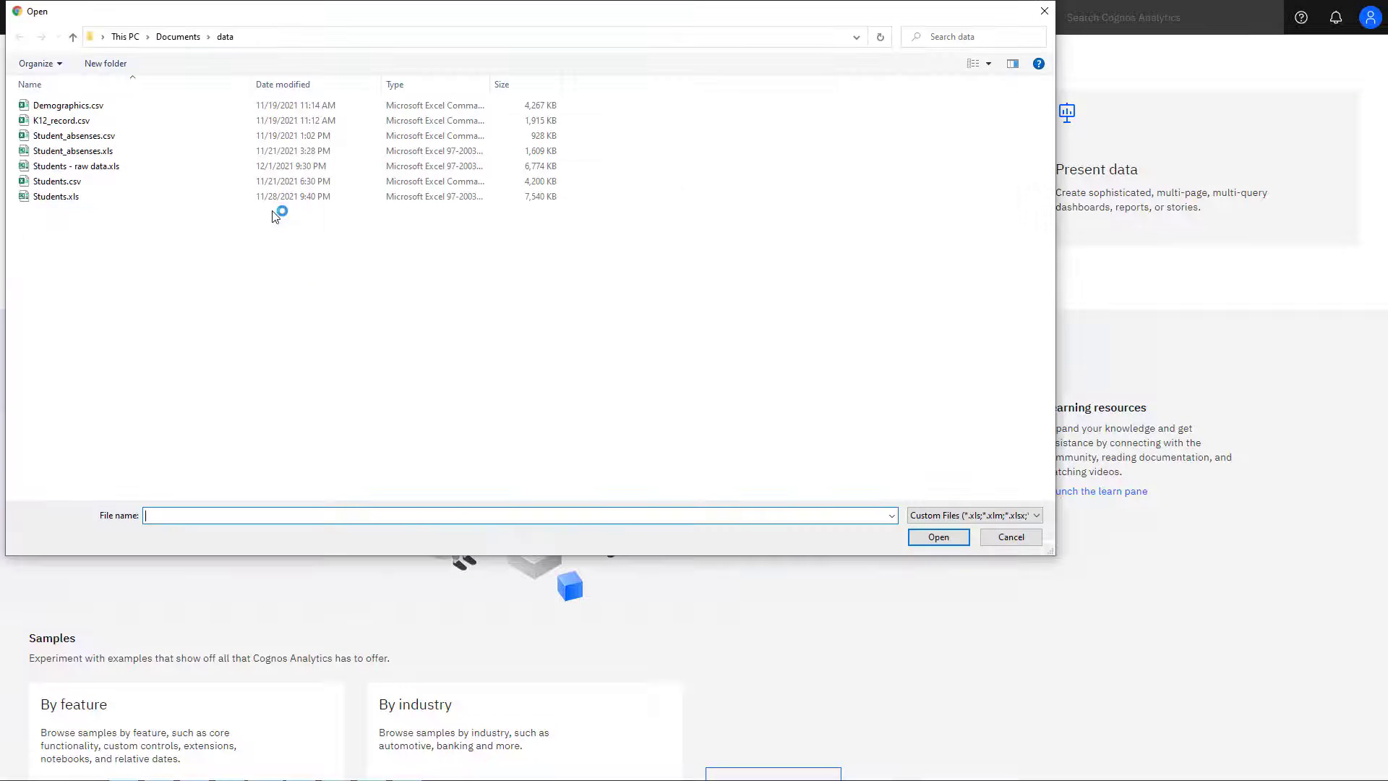
left_click(77, 166)
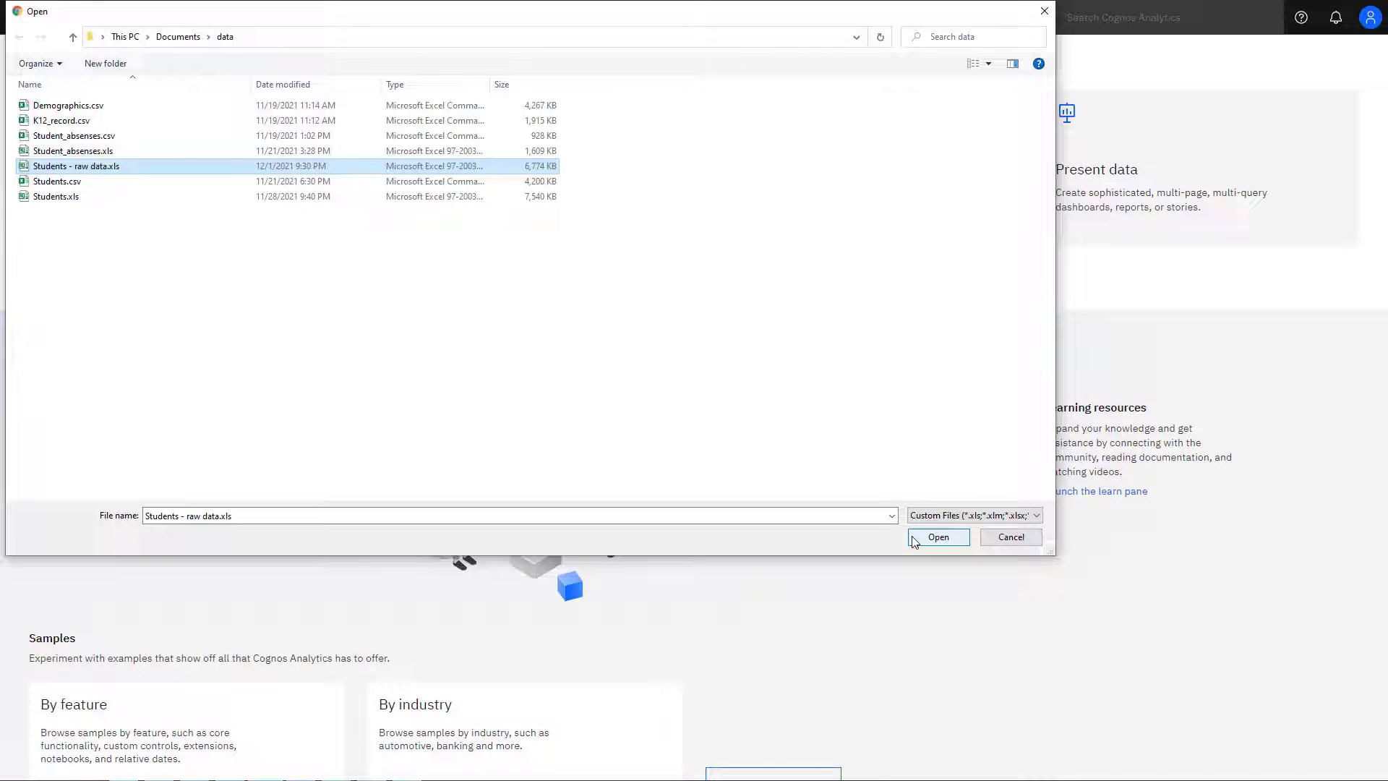
left_click(937, 537)
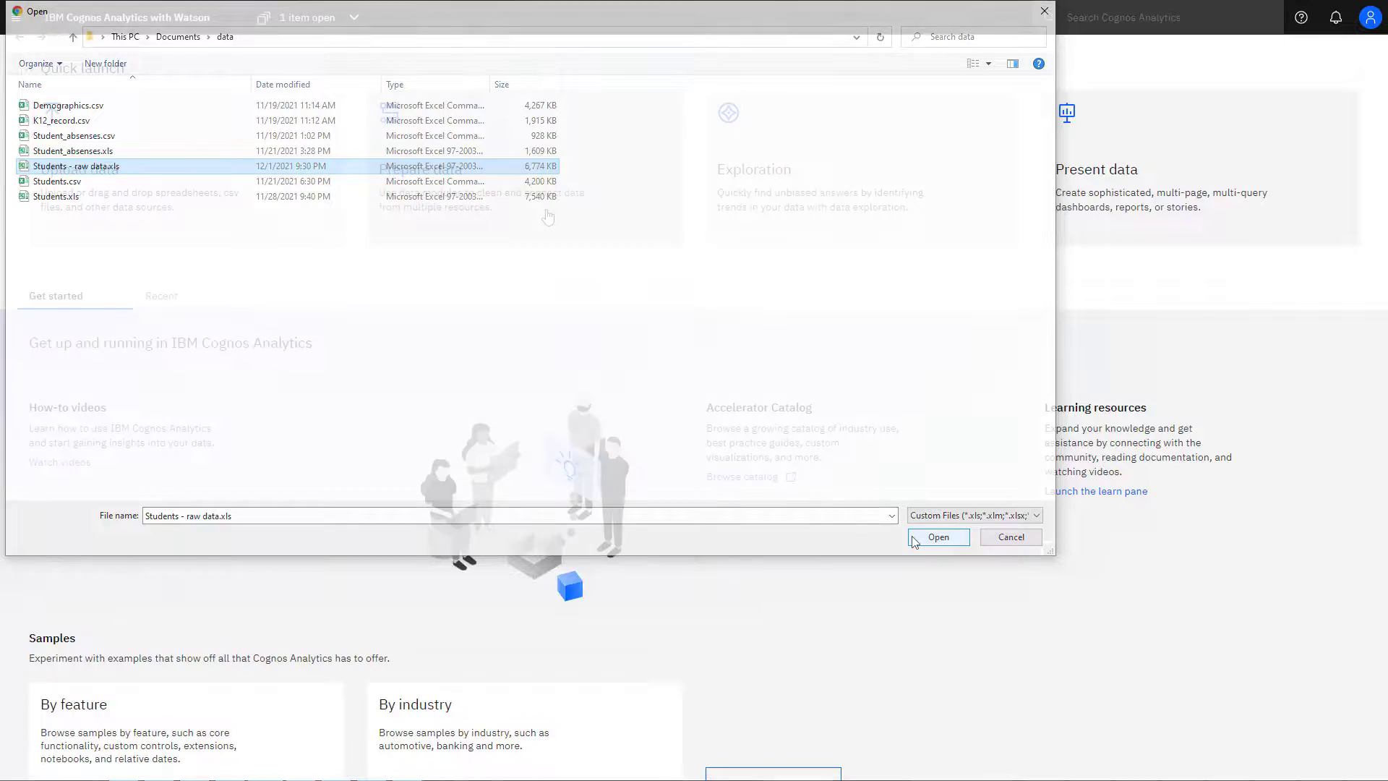
left_click(938, 536)
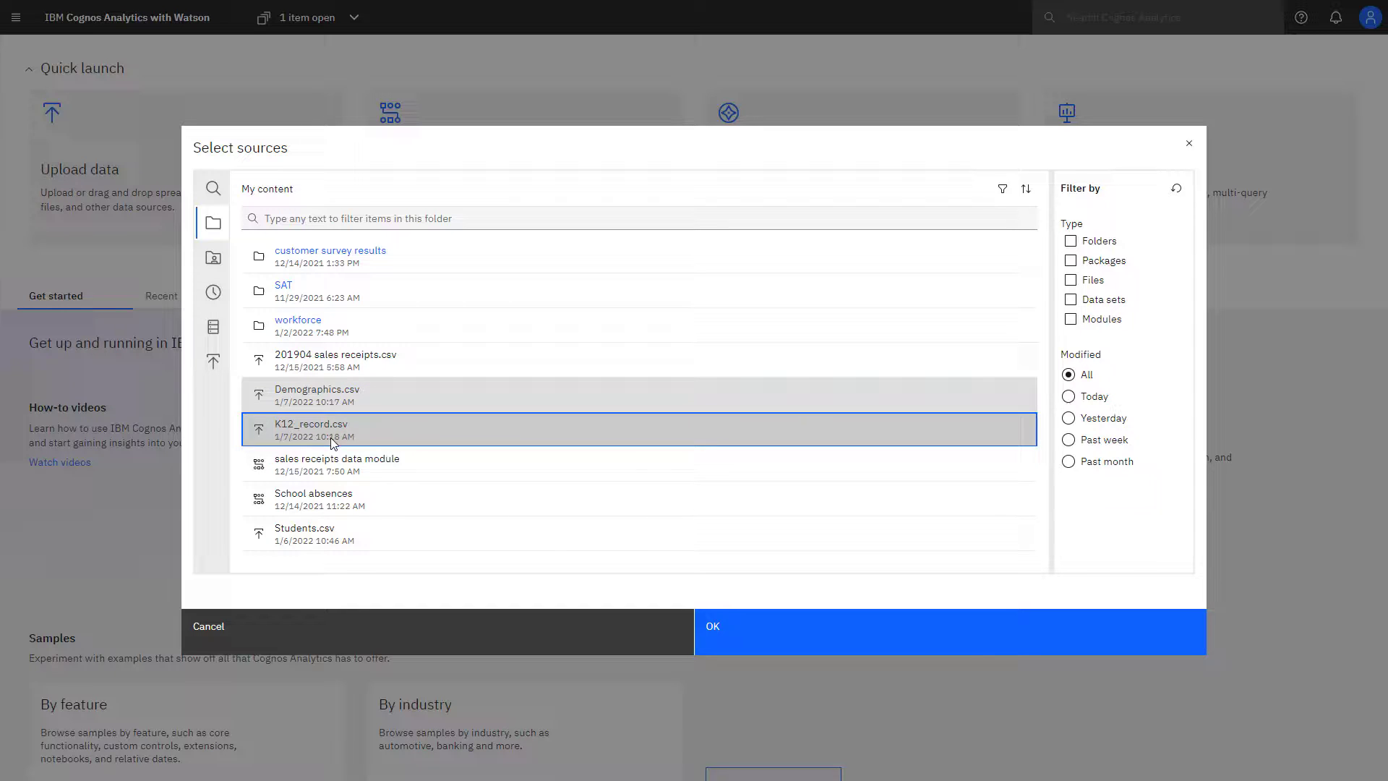
mouse_move(726, 638)
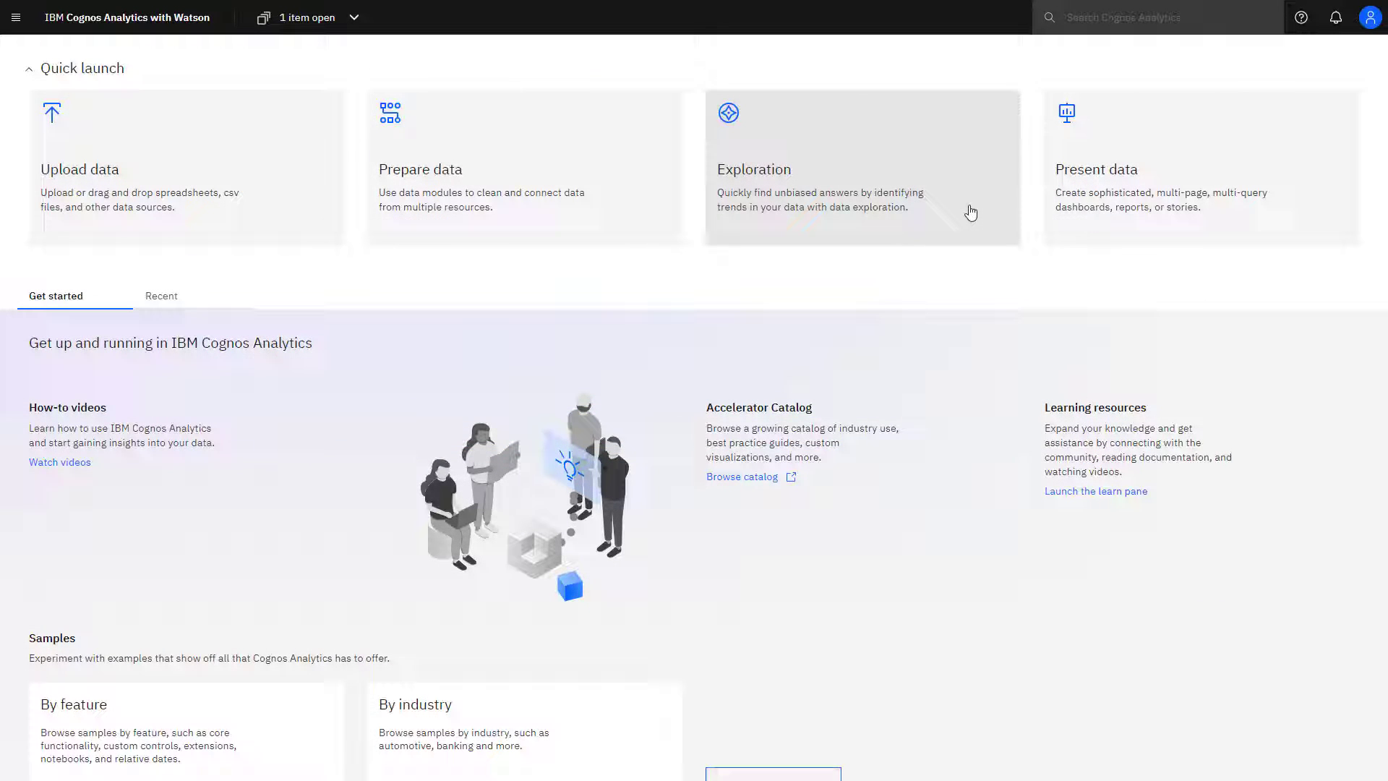
left_click(860, 167)
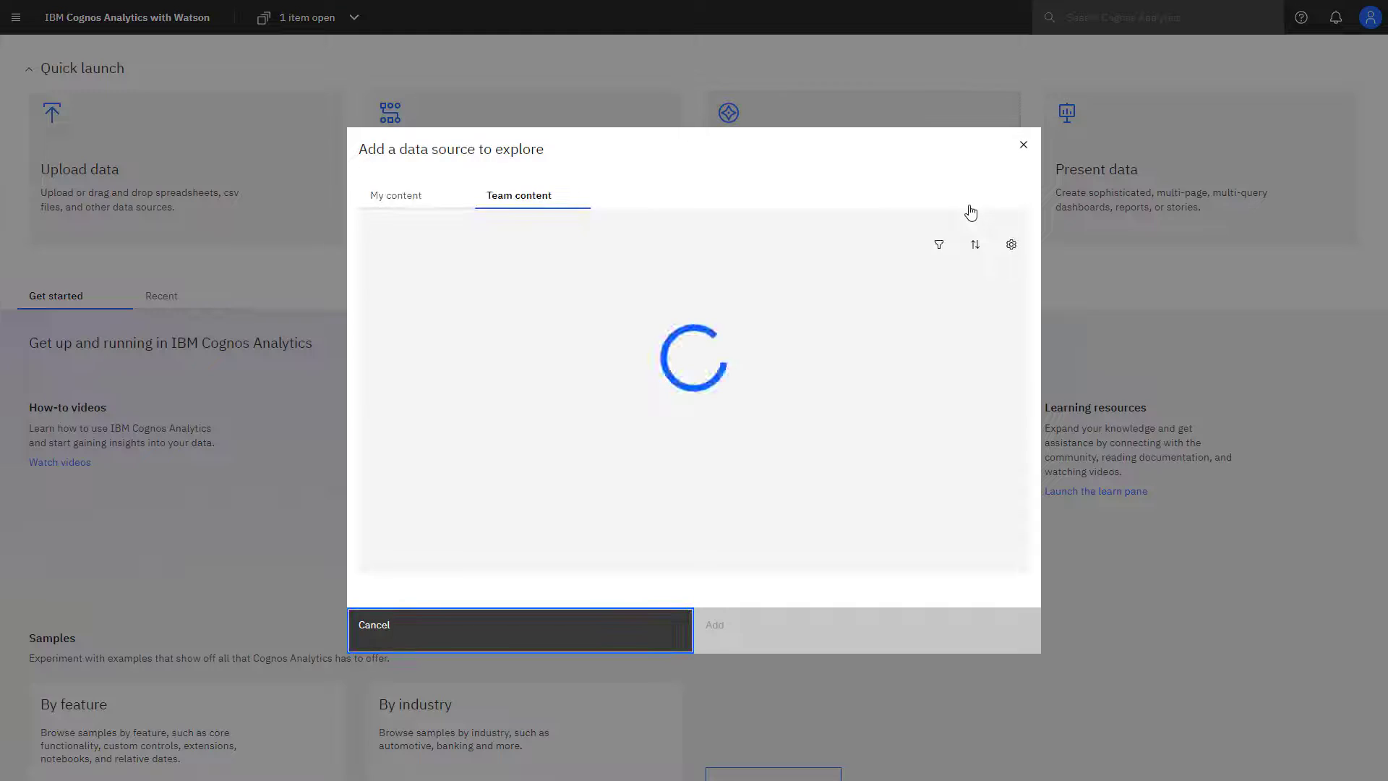
left_click(396, 196)
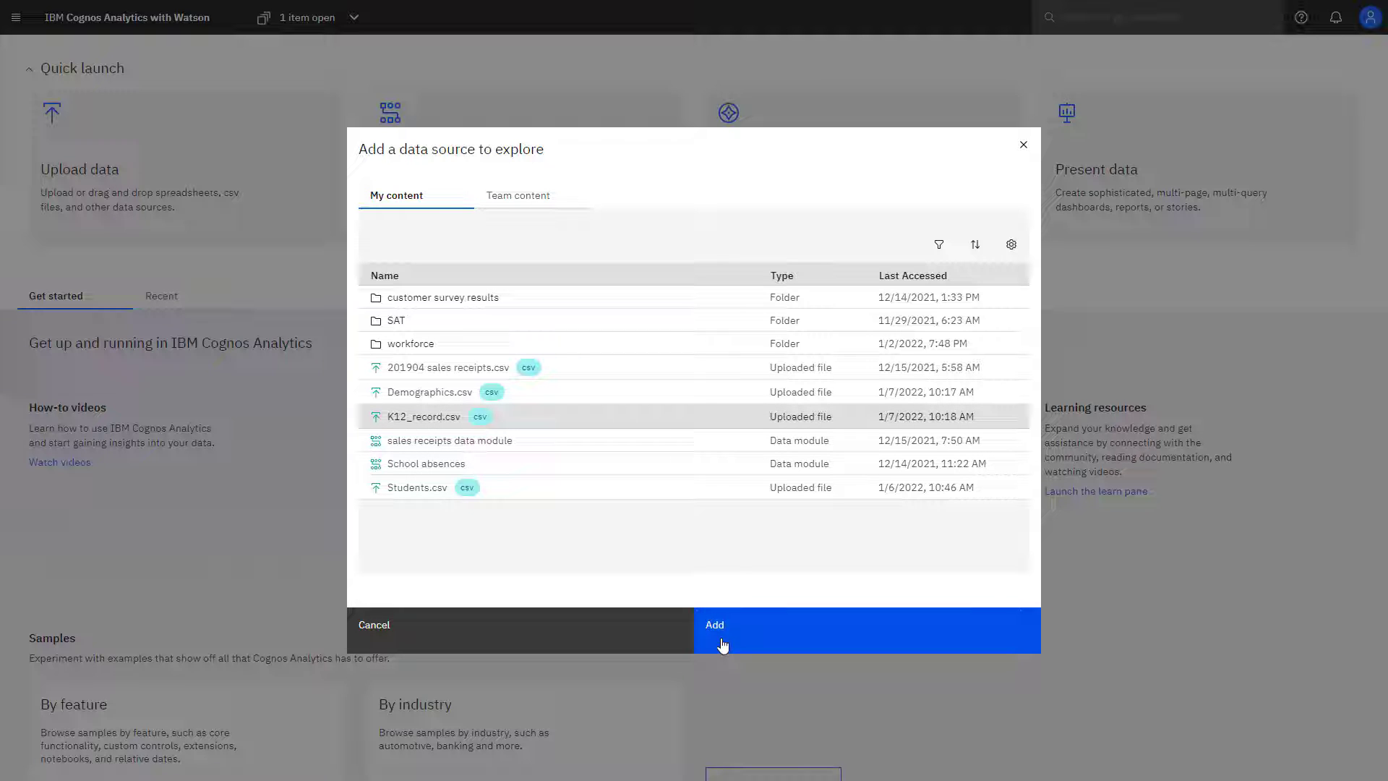
left_click(714, 624)
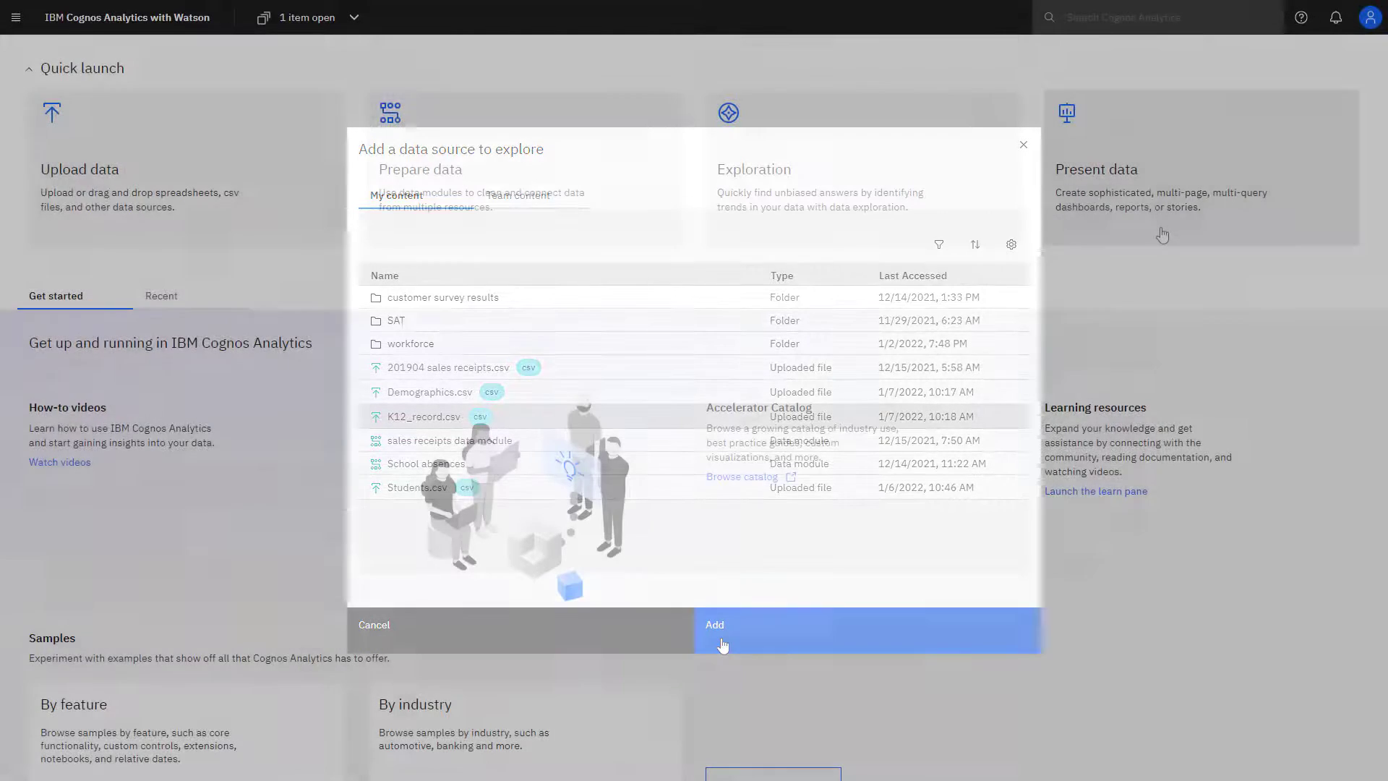
left_click(373, 624)
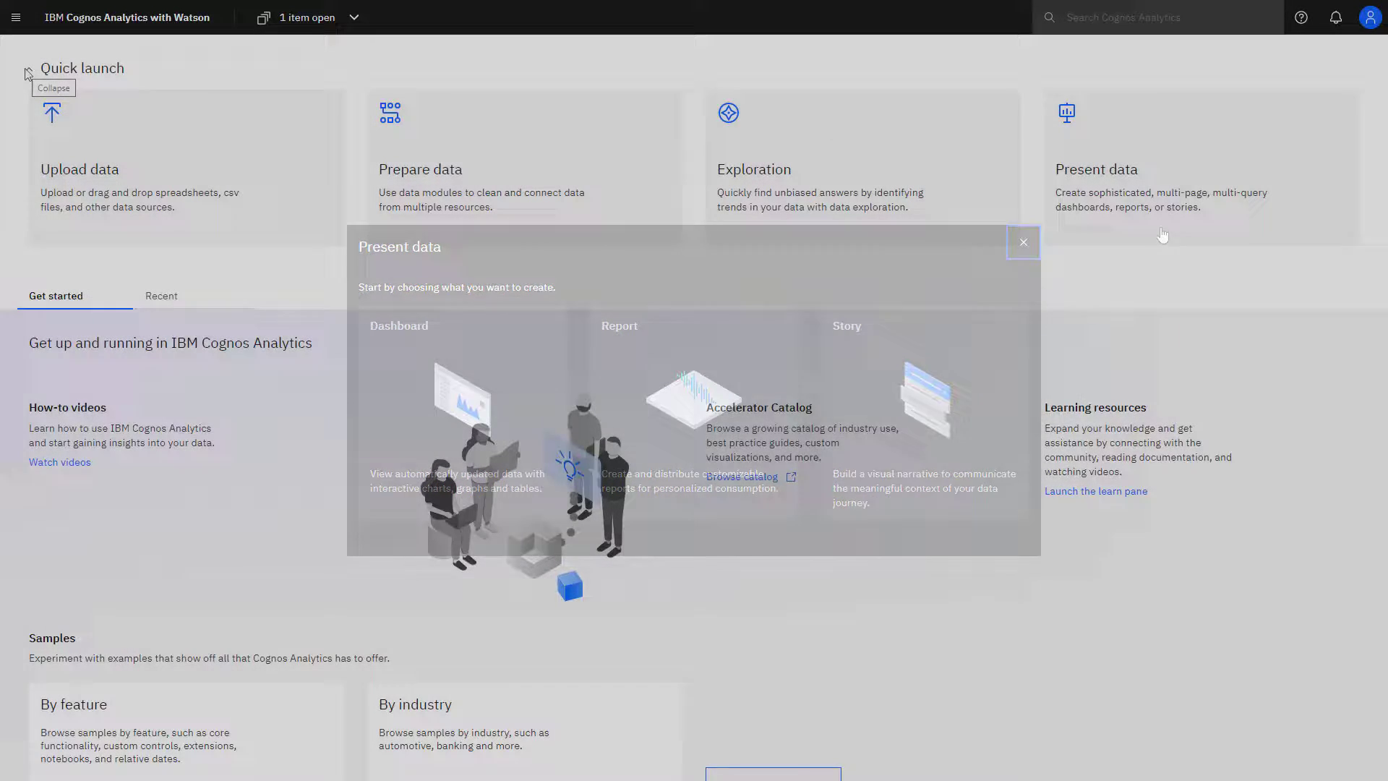
left_click(1021, 242)
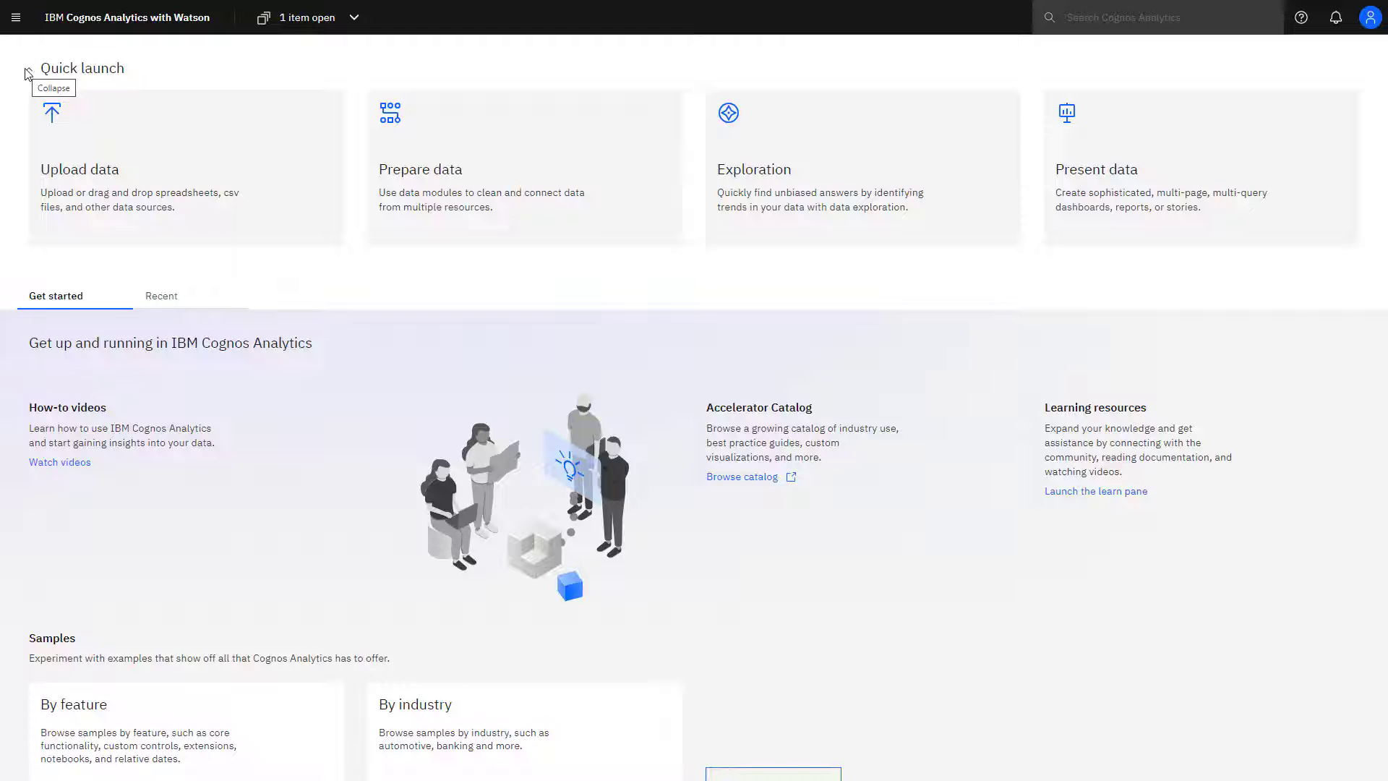
- Collapse the Quick launch tiles on the home page
left_click(27, 71)
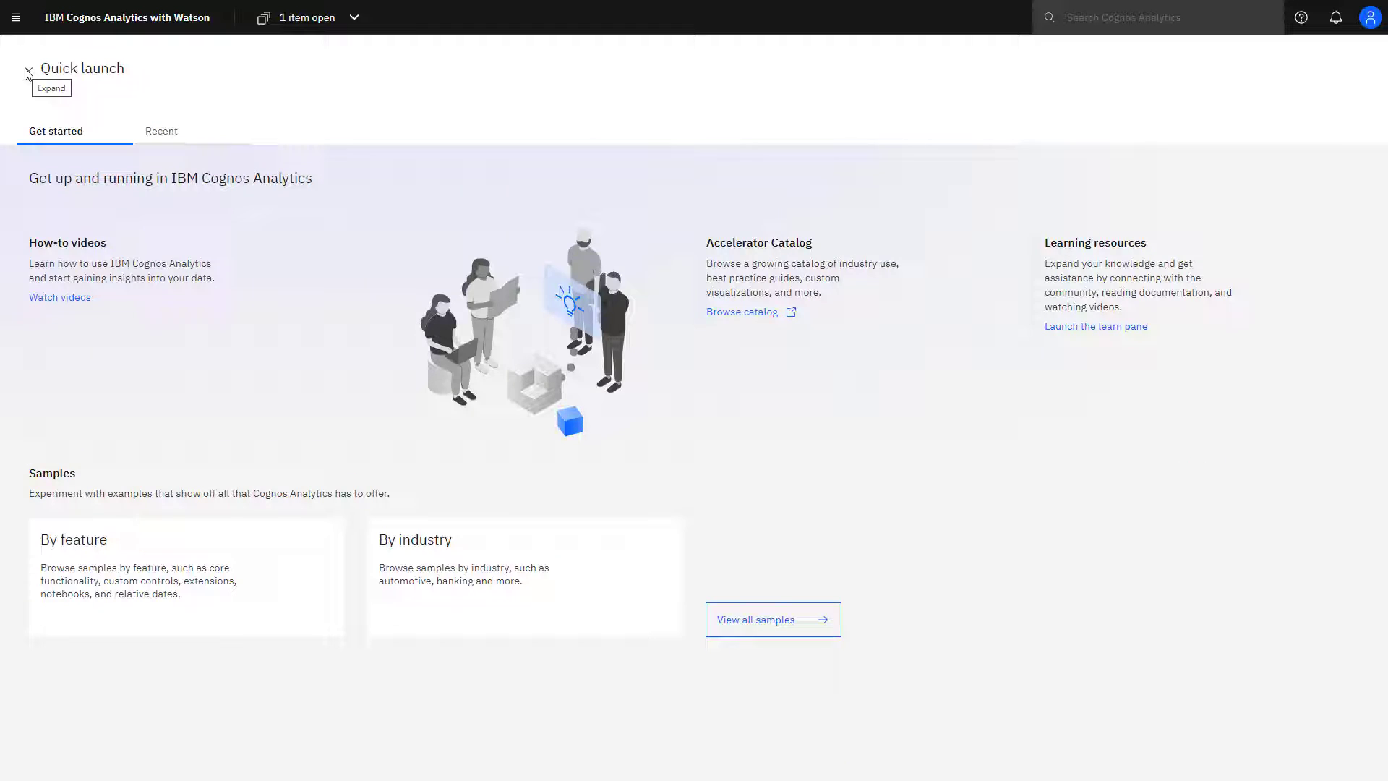
mouse_move(120, 273)
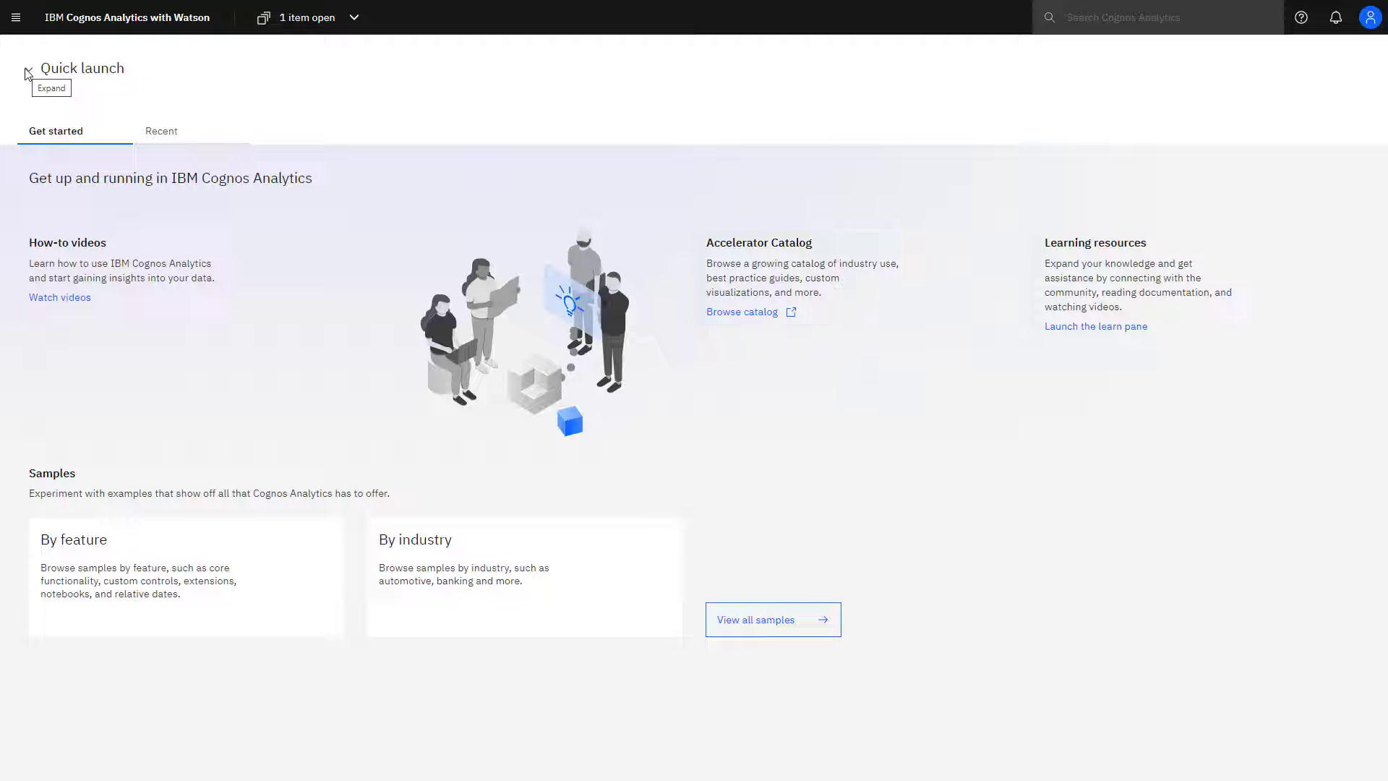
mouse_move(1136, 287)
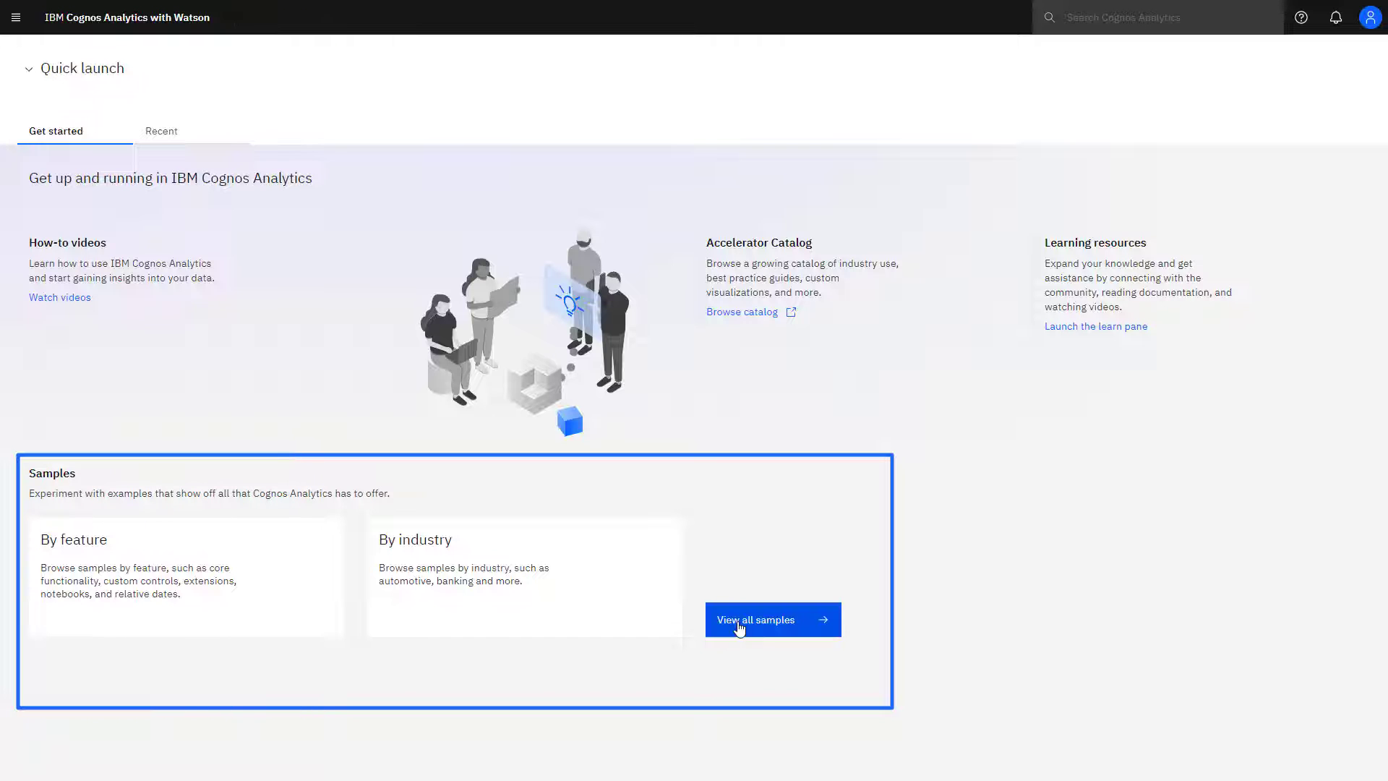
left_click(772, 619)
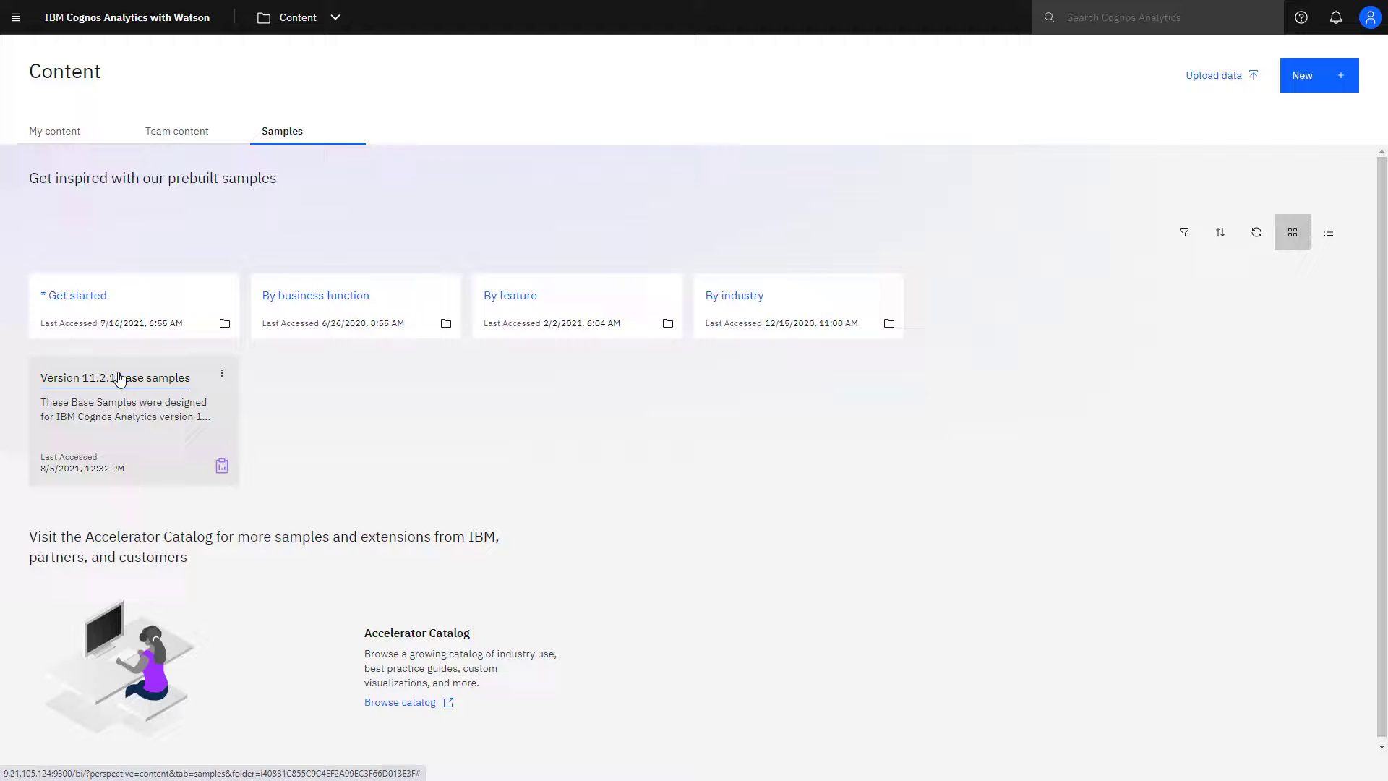
left_click(114, 378)
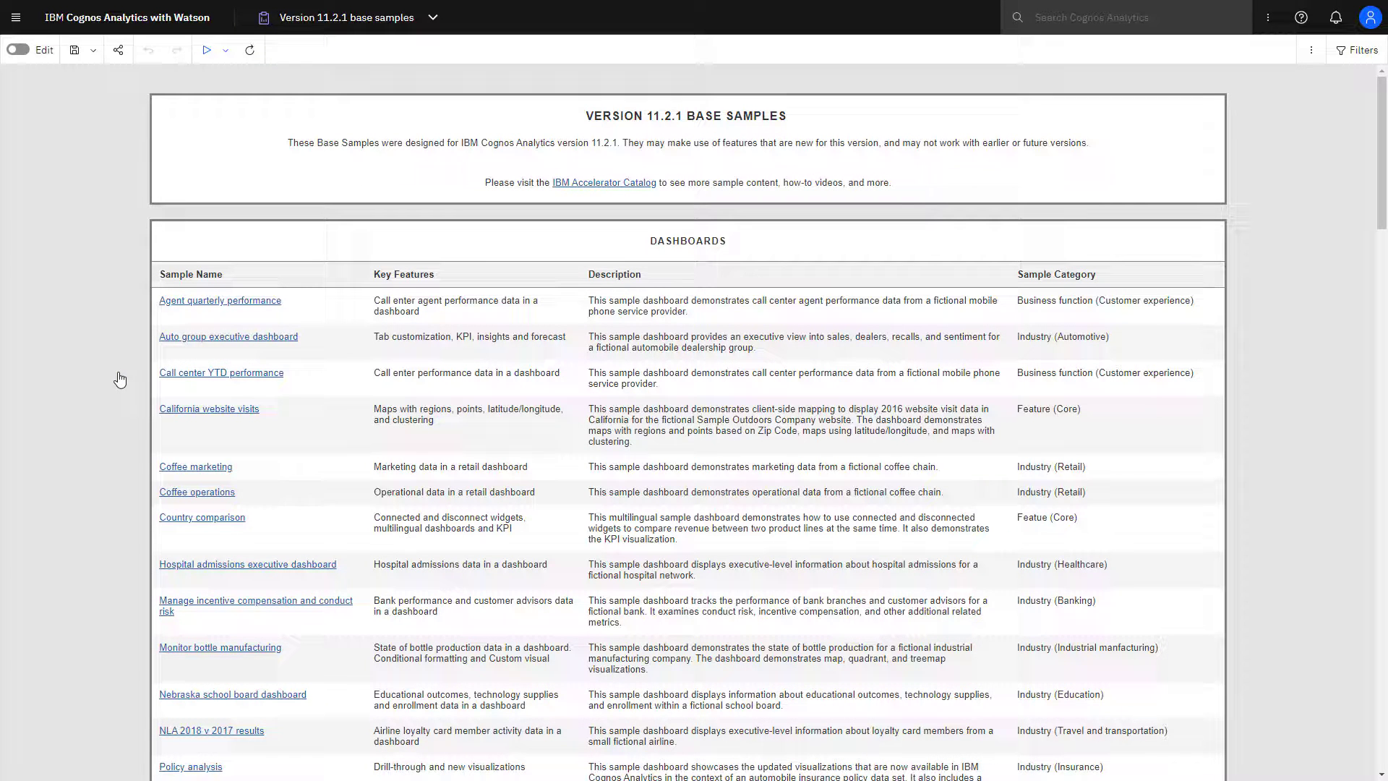
left_click(14, 16)
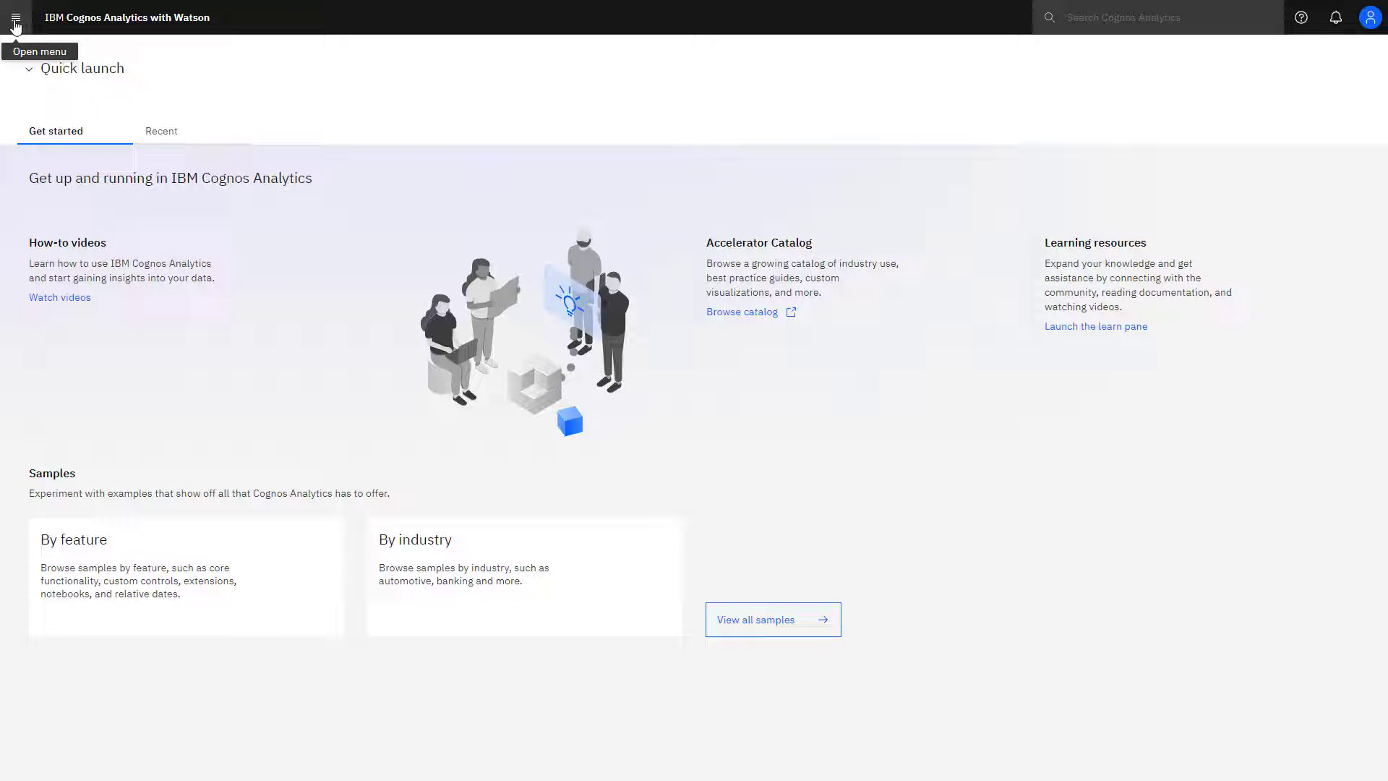
- Show the navigation menu's New flyout listing dashboard, report and other item types
left_click(15, 17)
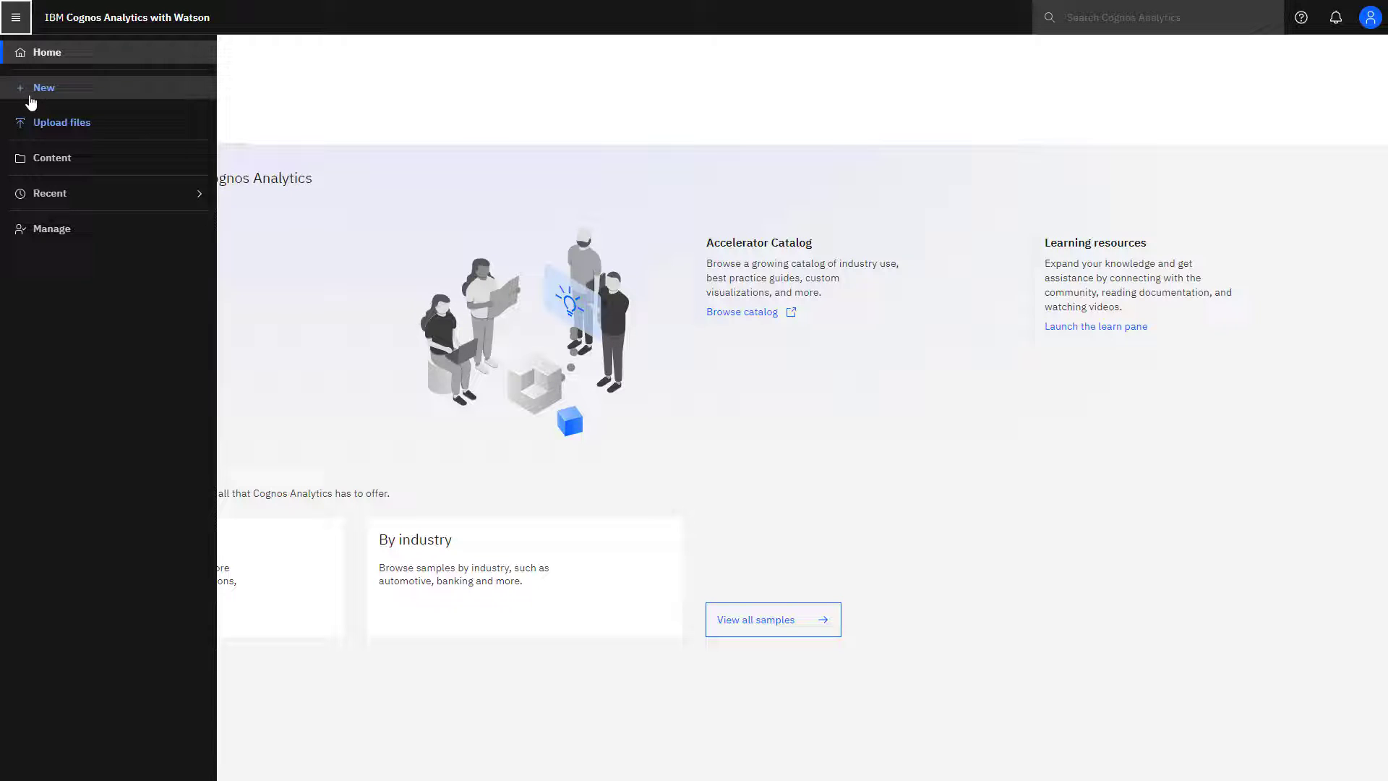
left_click(43, 87)
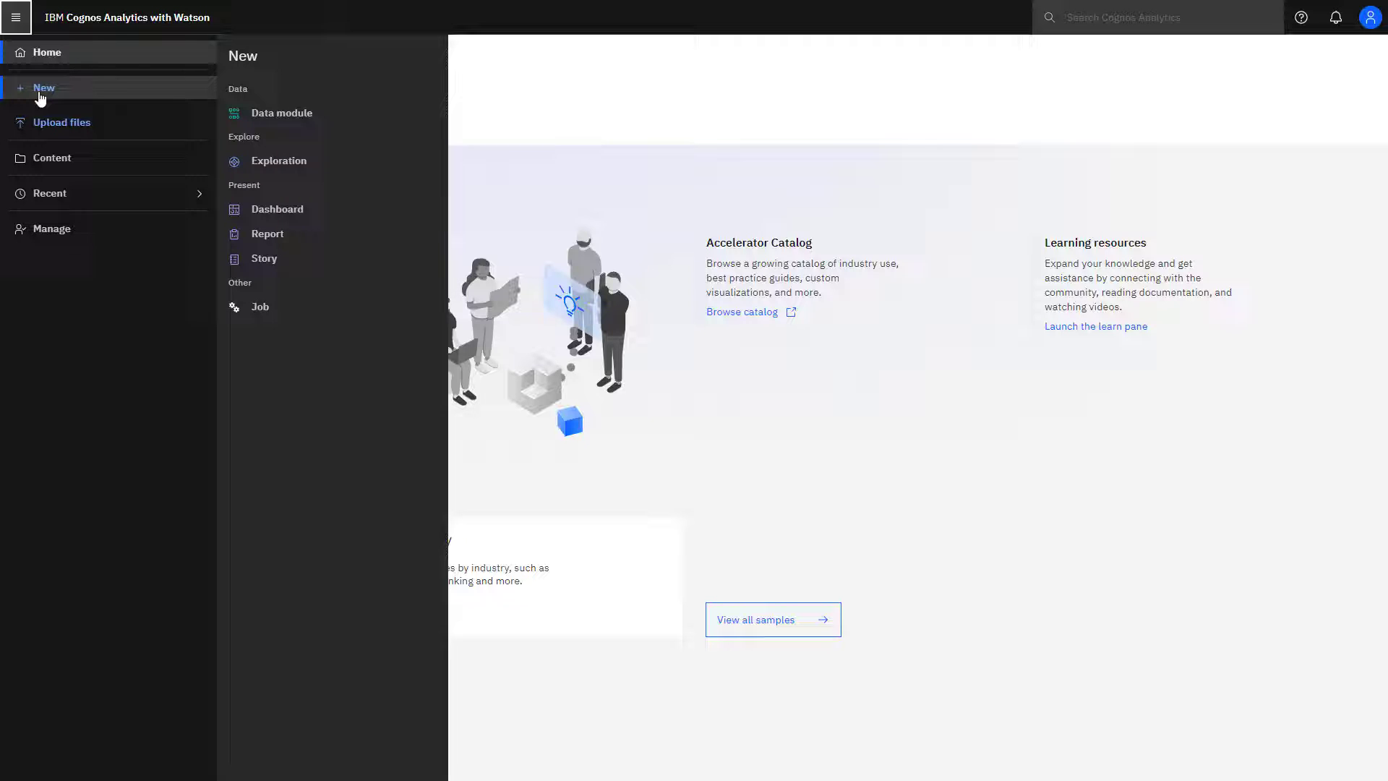
mouse_move(62, 122)
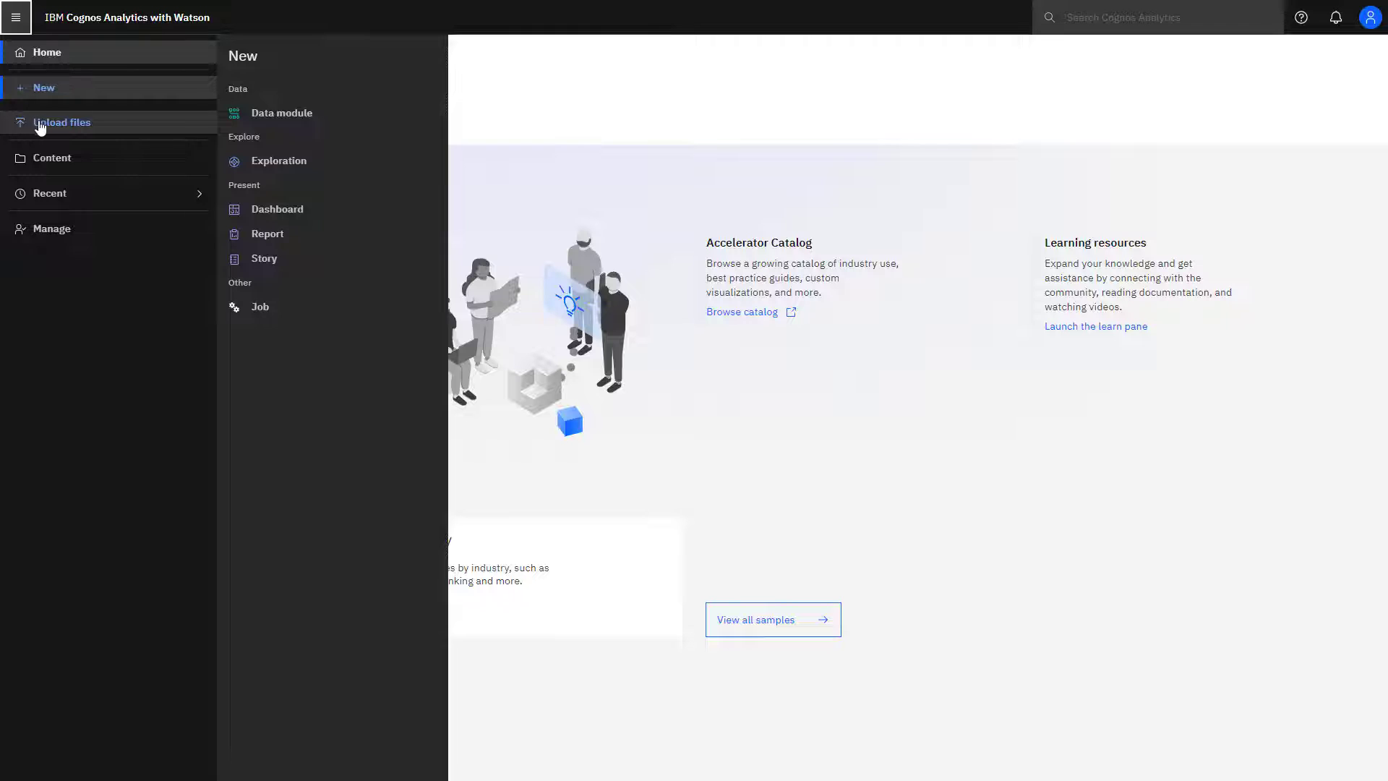
- Cancel an Upload files attempt, review the Recent items, then go to the Content page
left_click(60, 122)
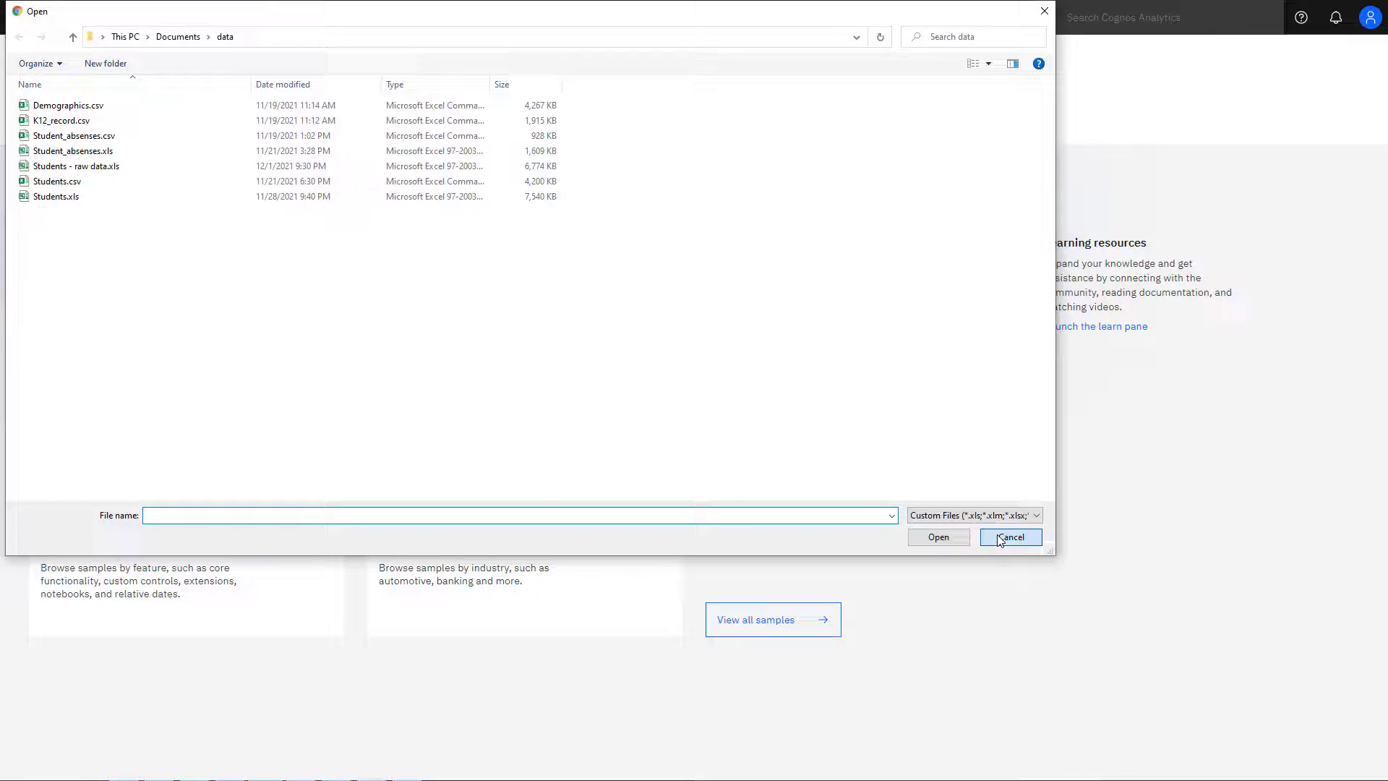
left_click(1010, 536)
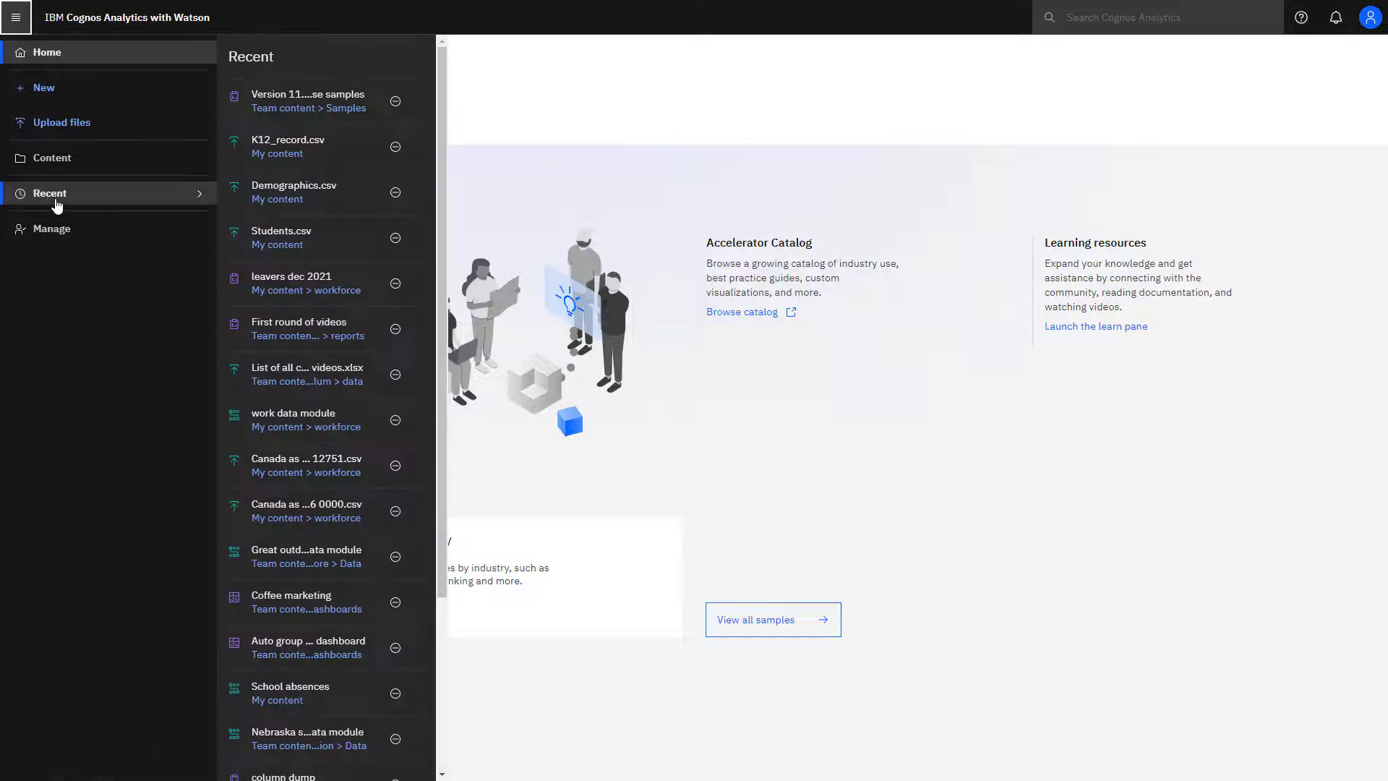
mouse_move(56, 205)
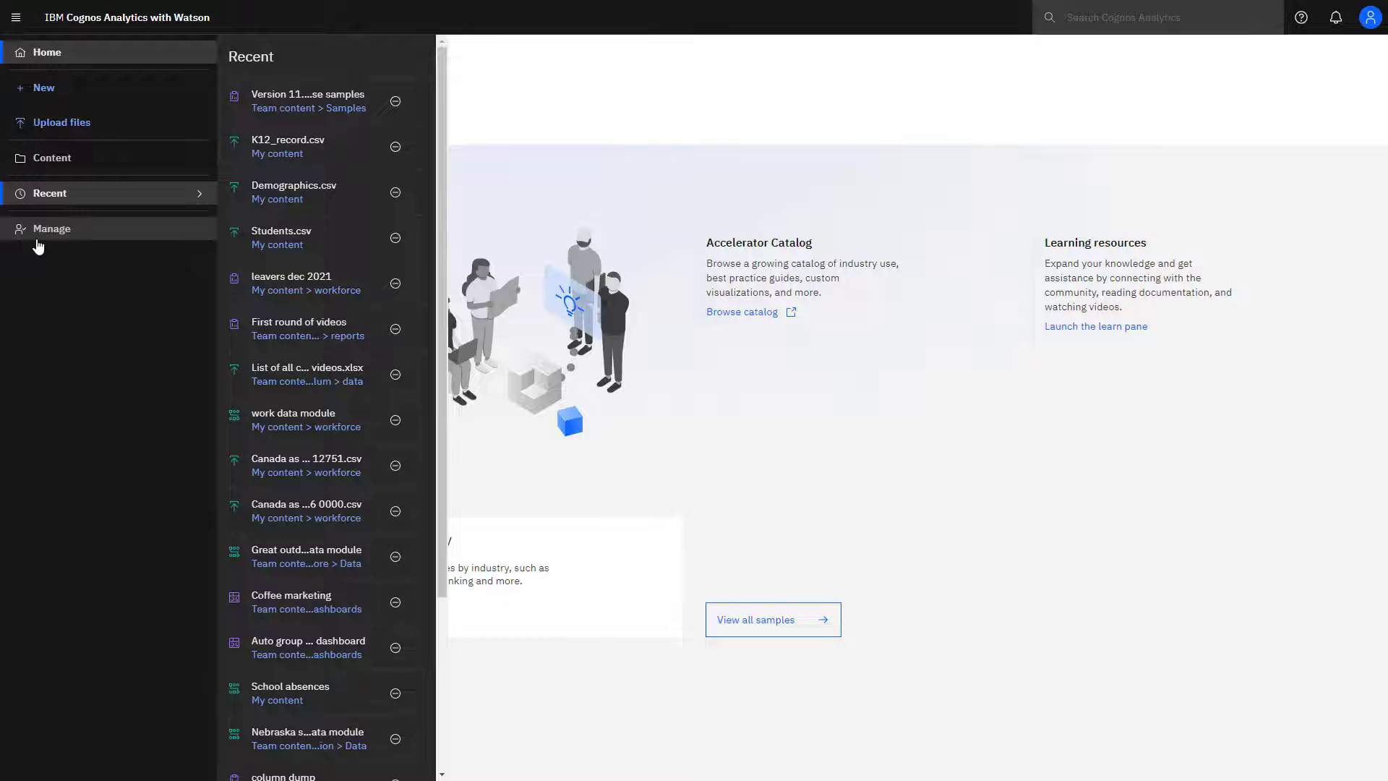
left_click(51, 229)
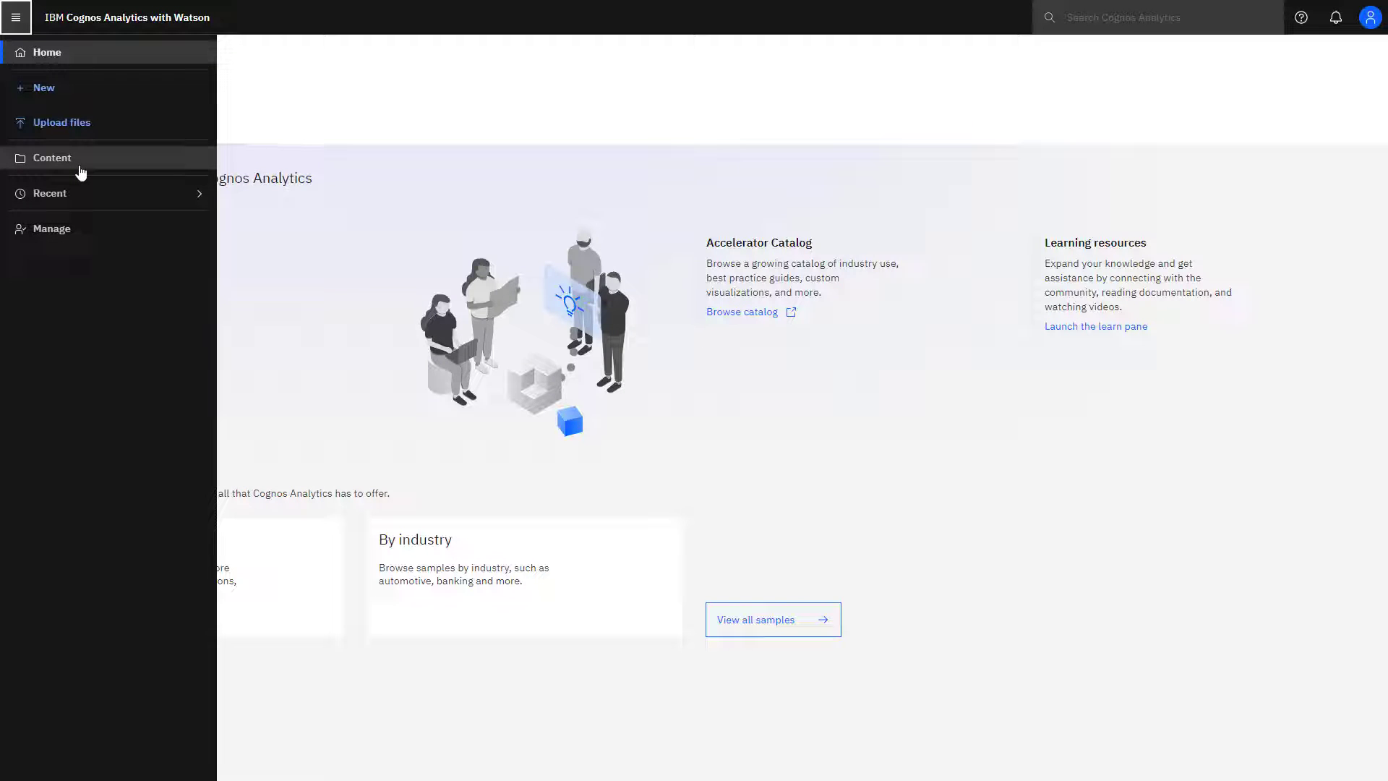
left_click(51, 158)
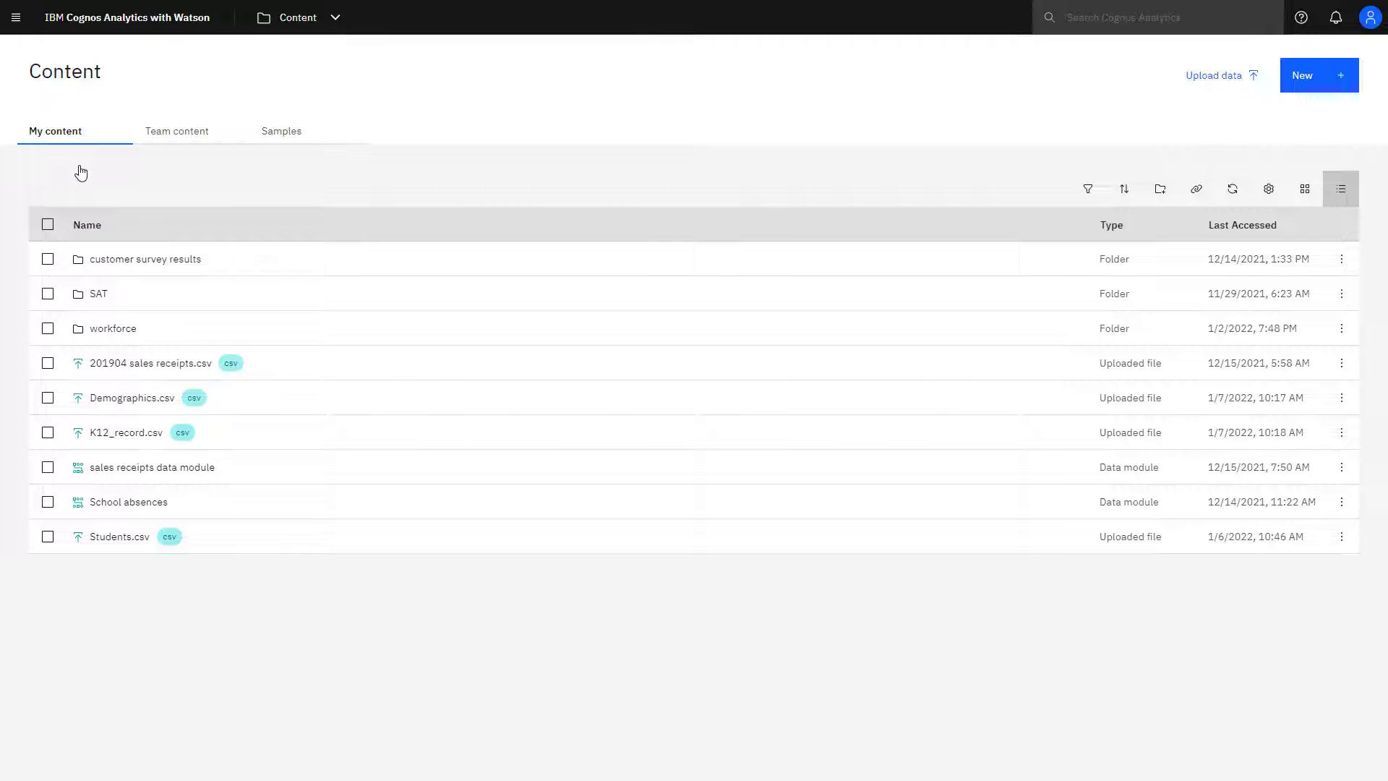
mouse_move(55, 159)
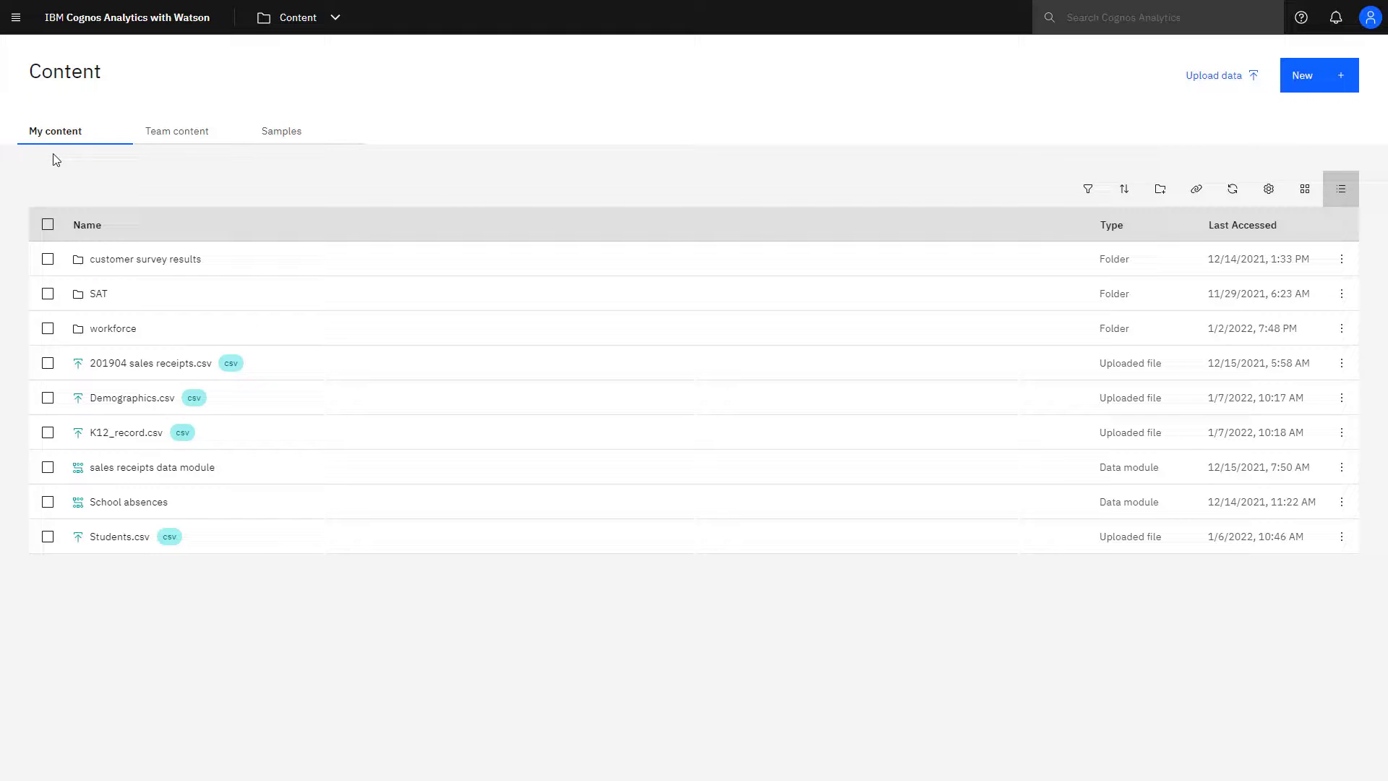
mouse_move(172, 157)
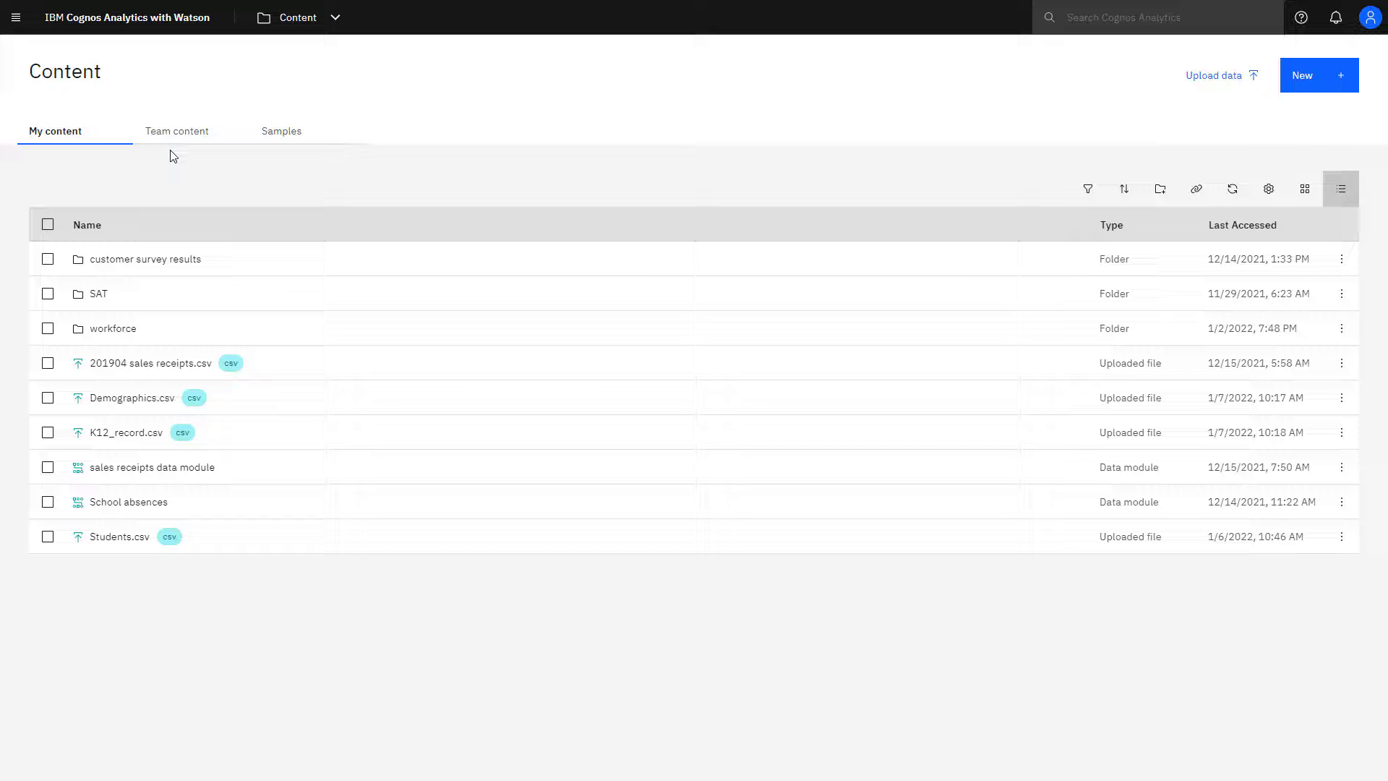
- Show Team content as a list, then switch its folders to the tiles view
left_click(176, 131)
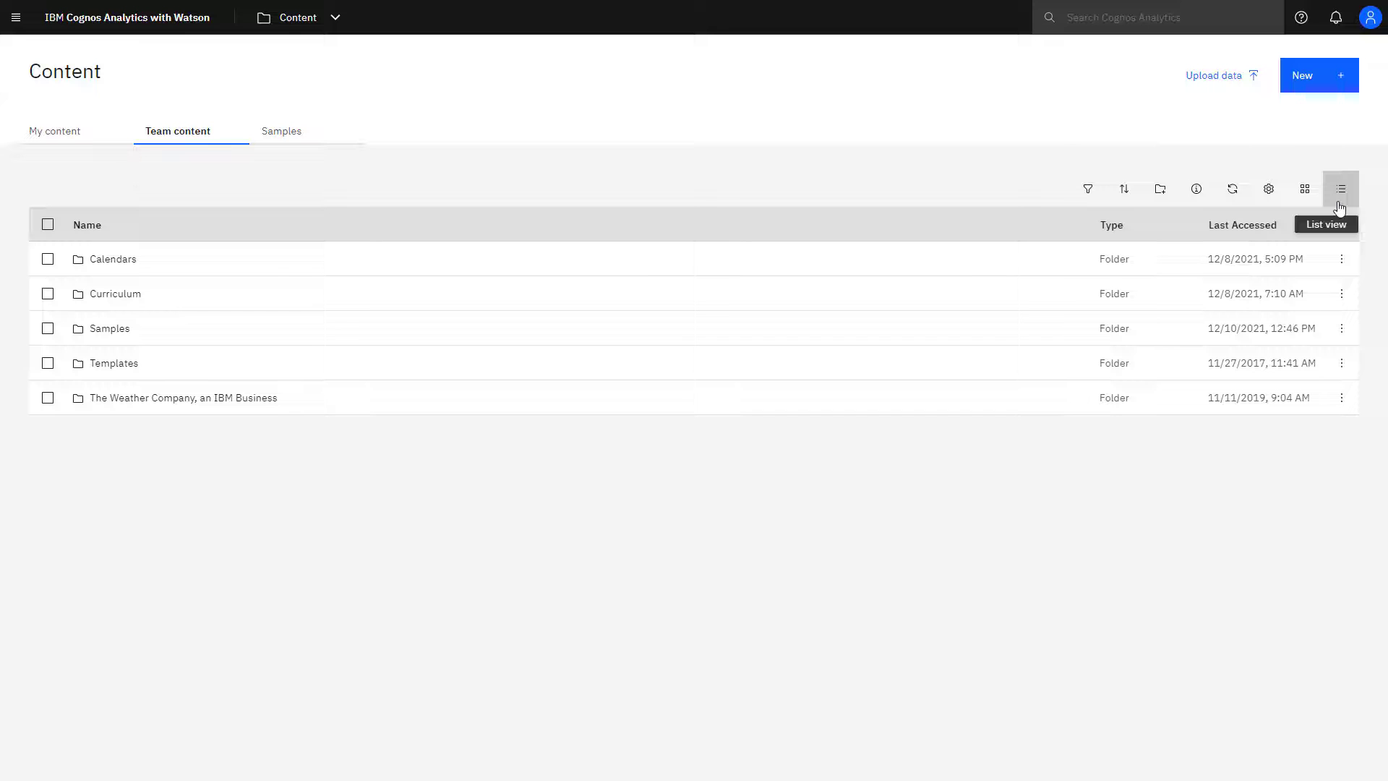
left_click(1340, 189)
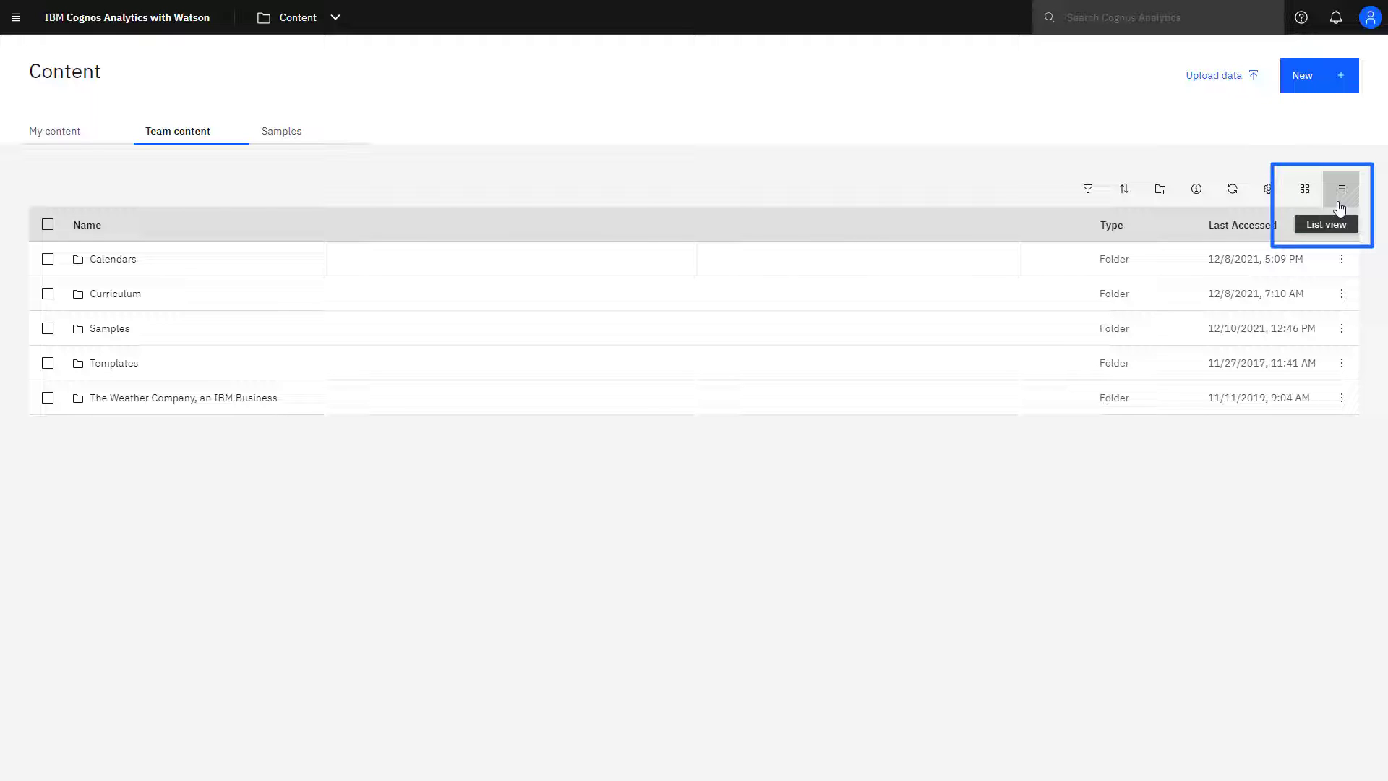
left_click(1303, 189)
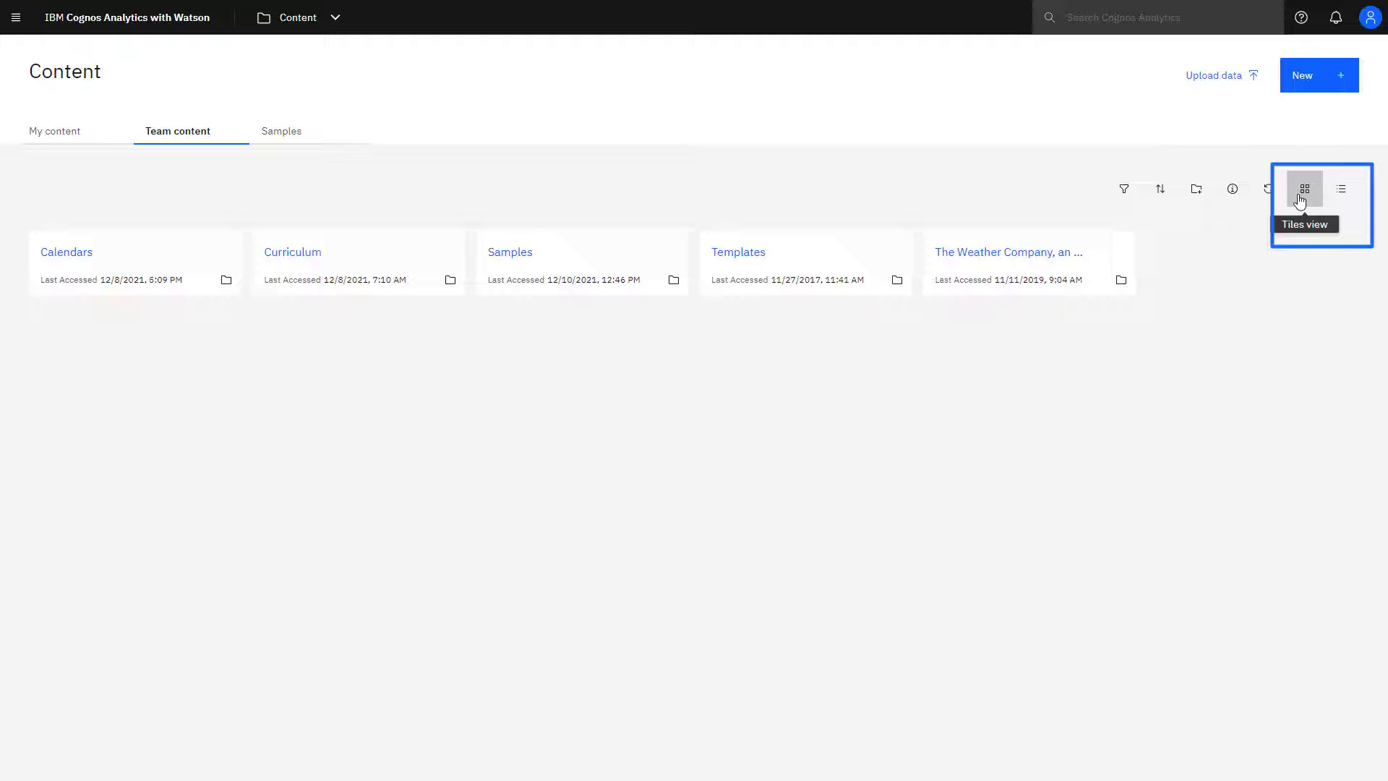
mouse_move(1123, 188)
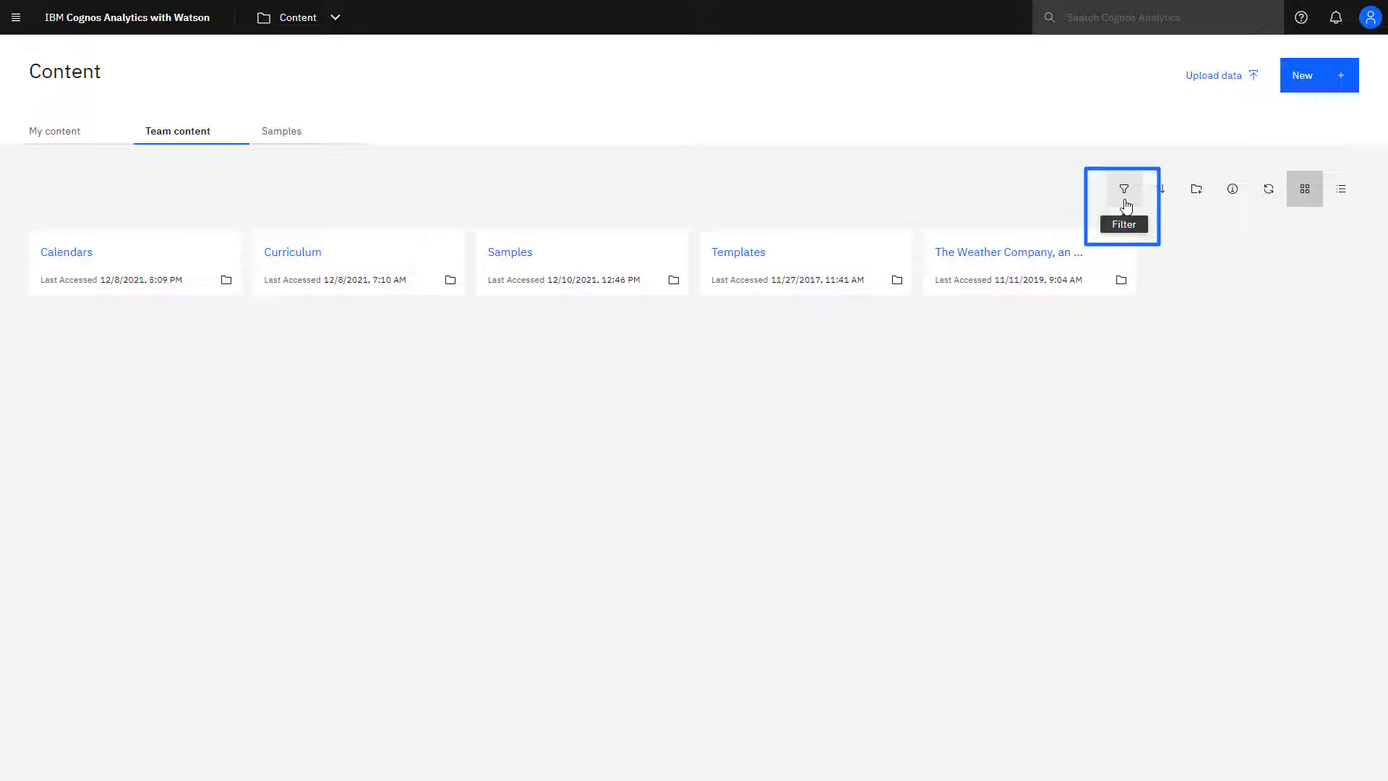
- Filter The Weather Company folder to Data items only, then reset the filters
left_click(1006, 252)
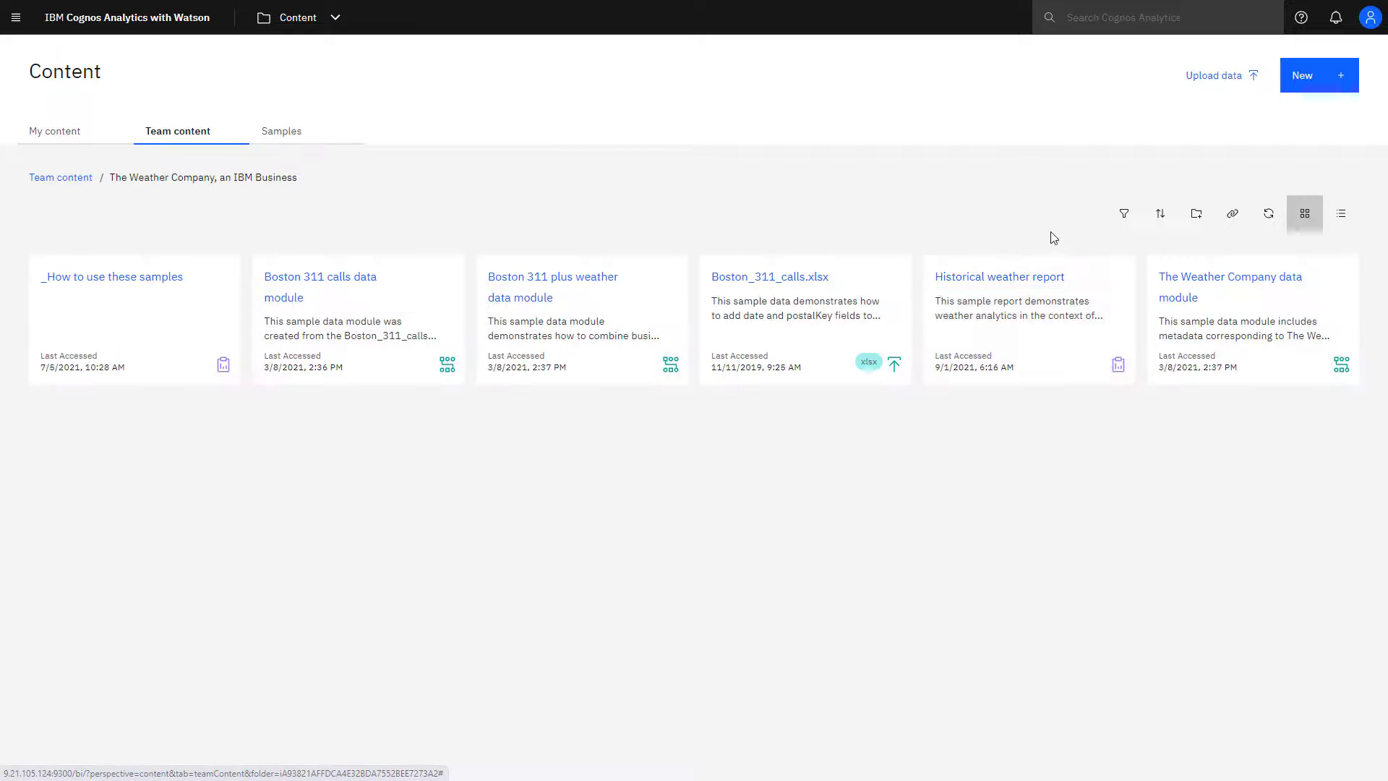
left_click(1124, 213)
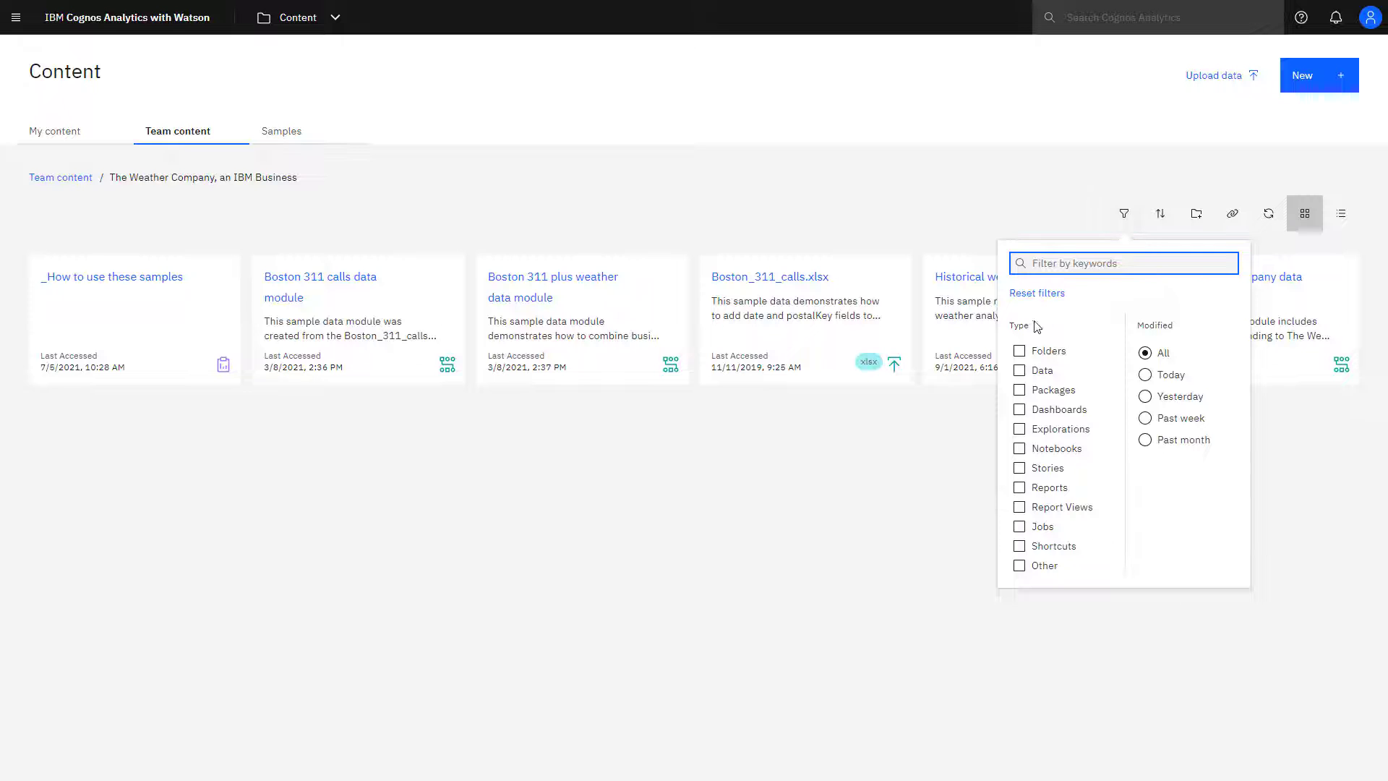
left_click(1018, 370)
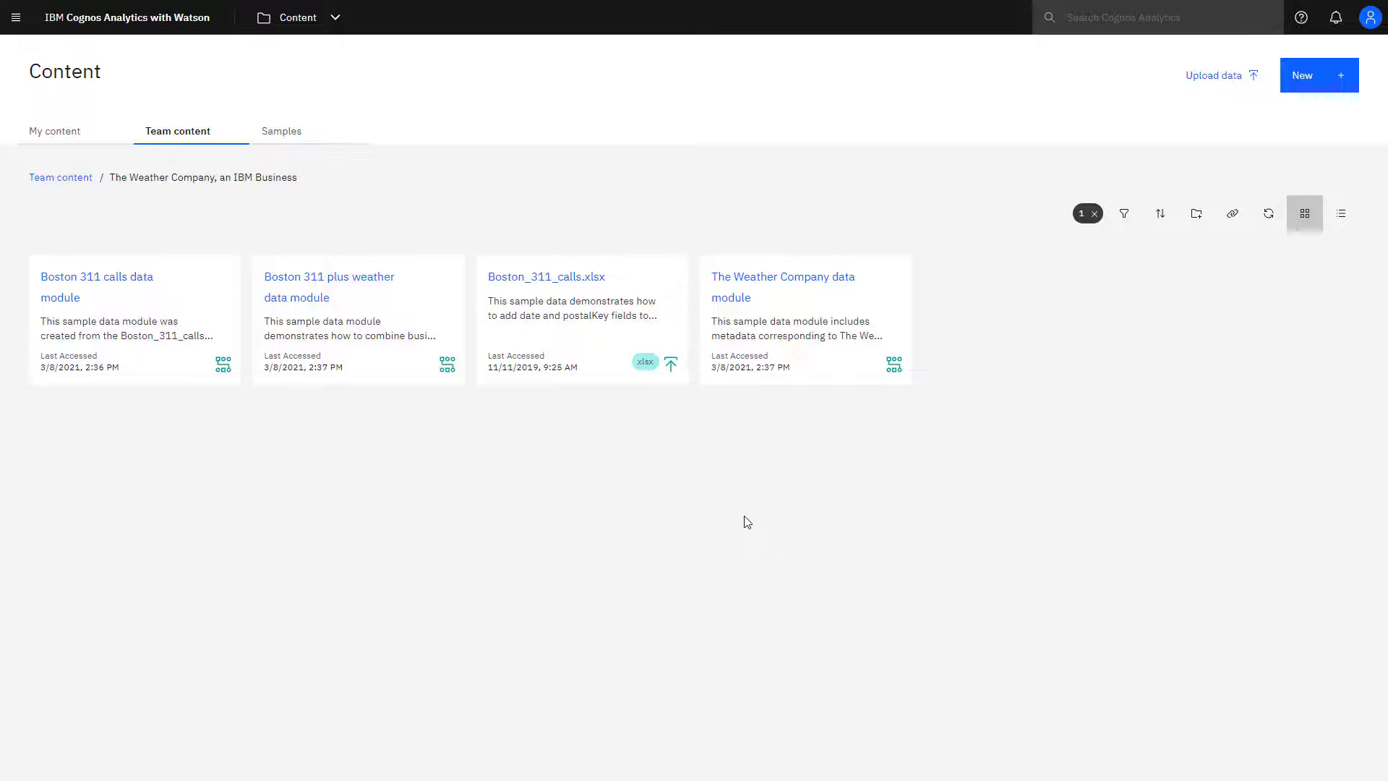
mouse_move(1143, 206)
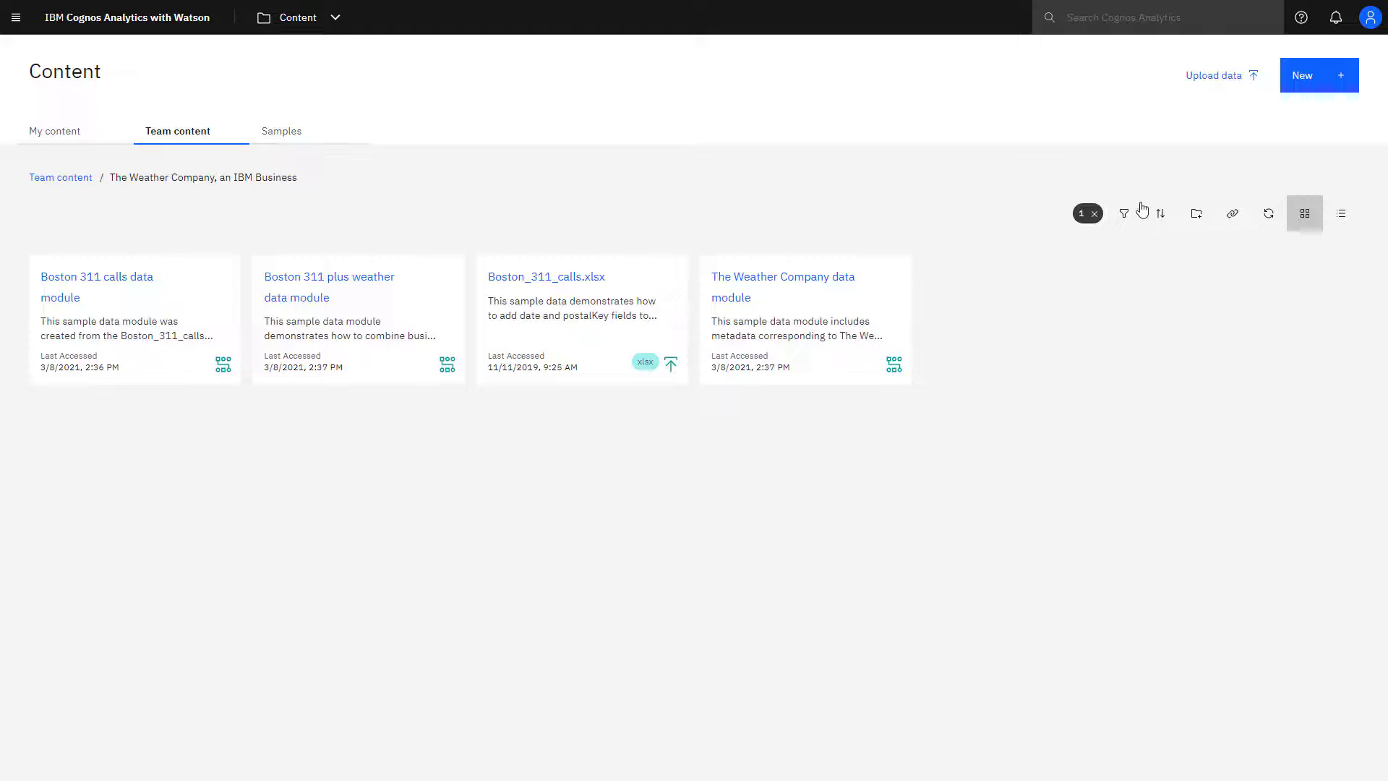
left_click(1123, 214)
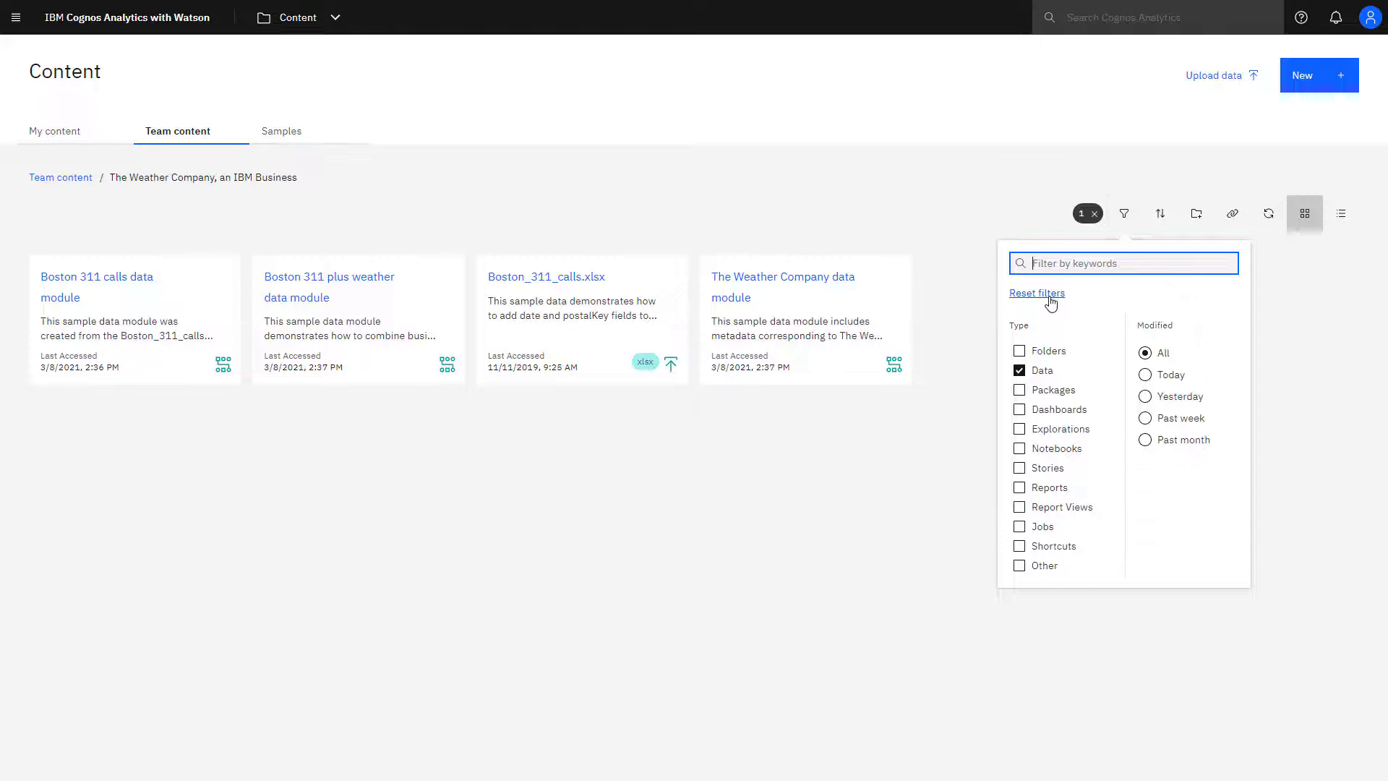
left_click(1036, 293)
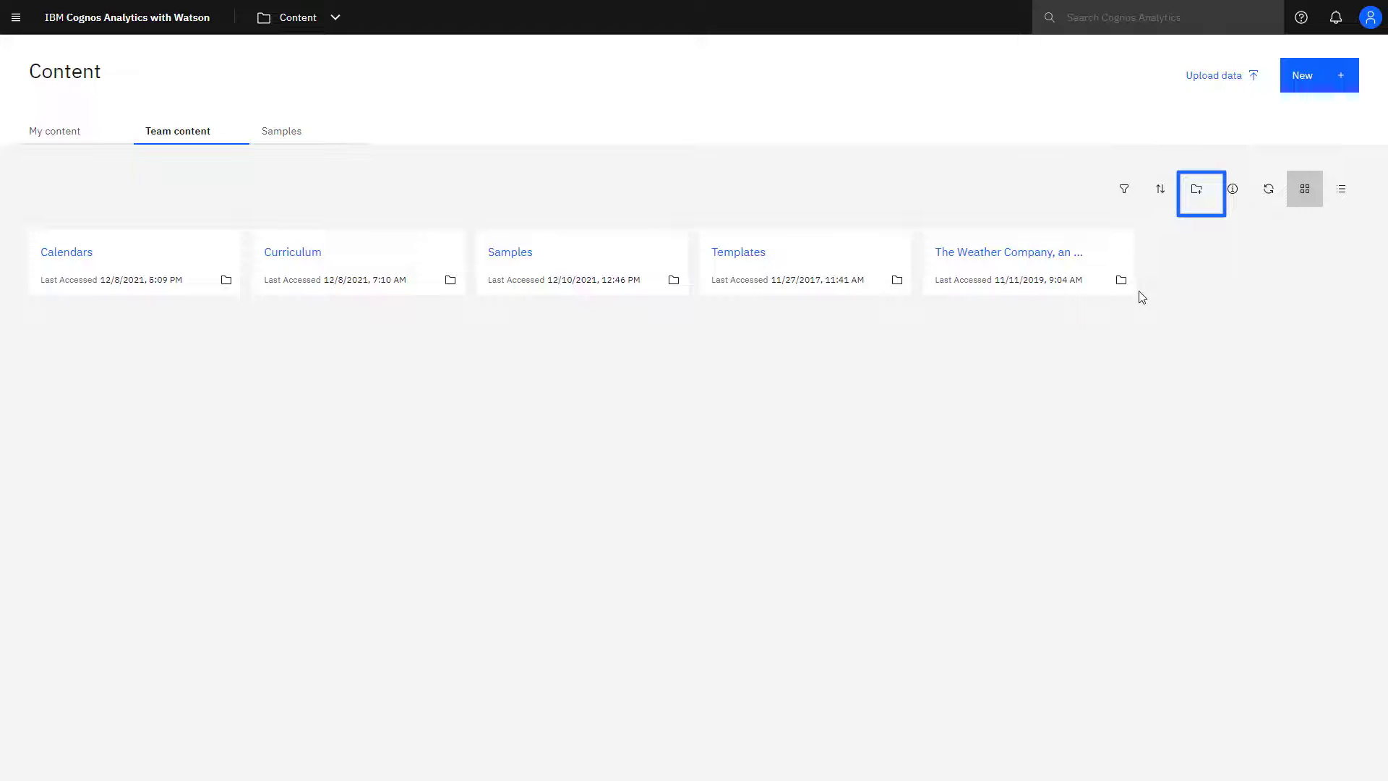
- Add a Team content folder named 'new results', open it and start an Upload data
left_click(1200, 189)
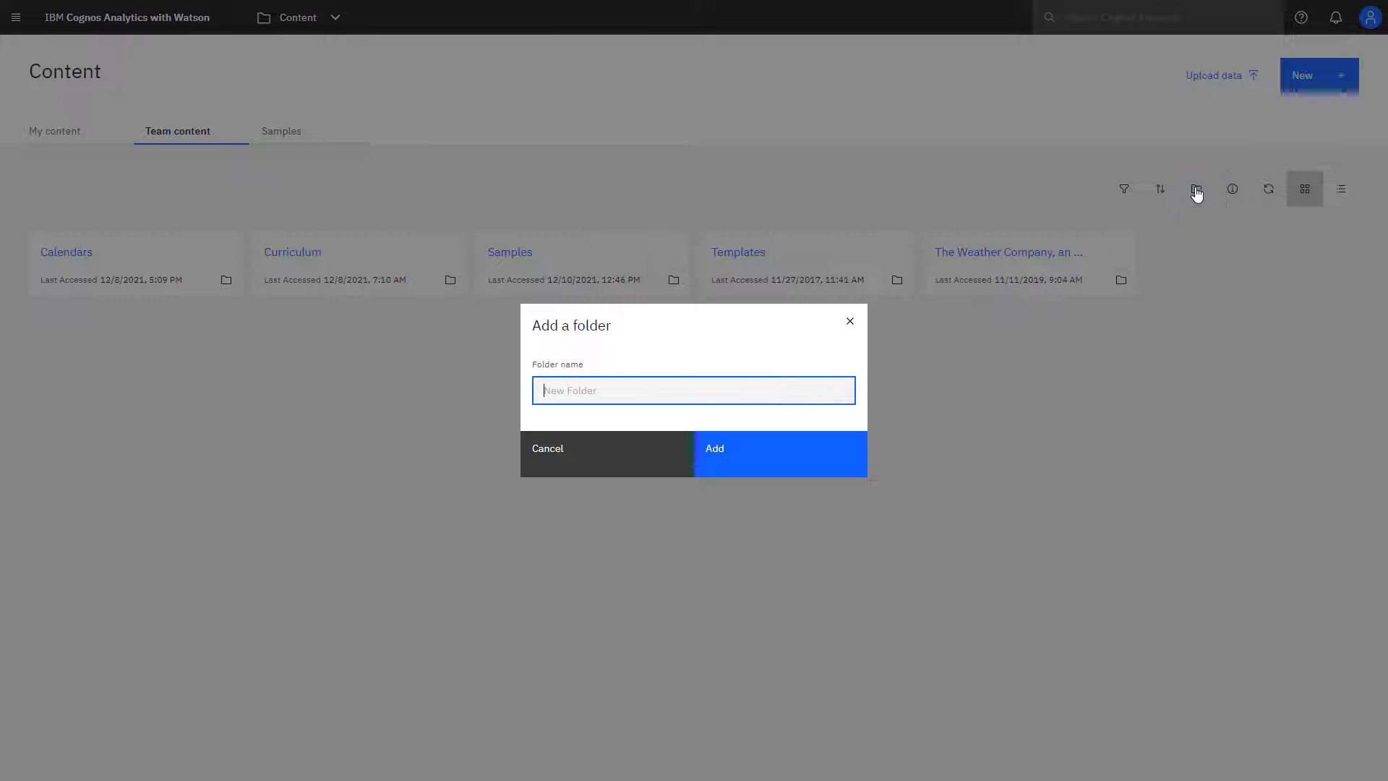
type("n")
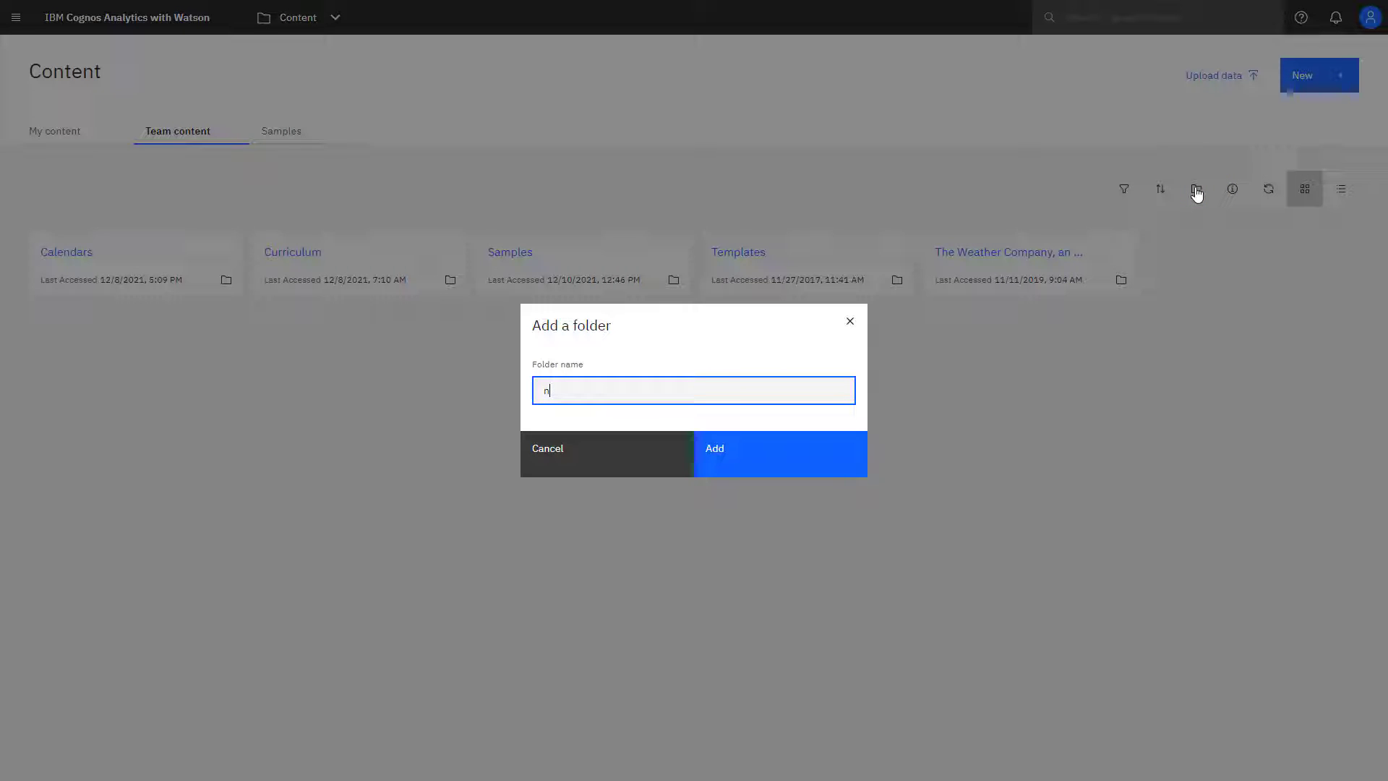
type("ew results")
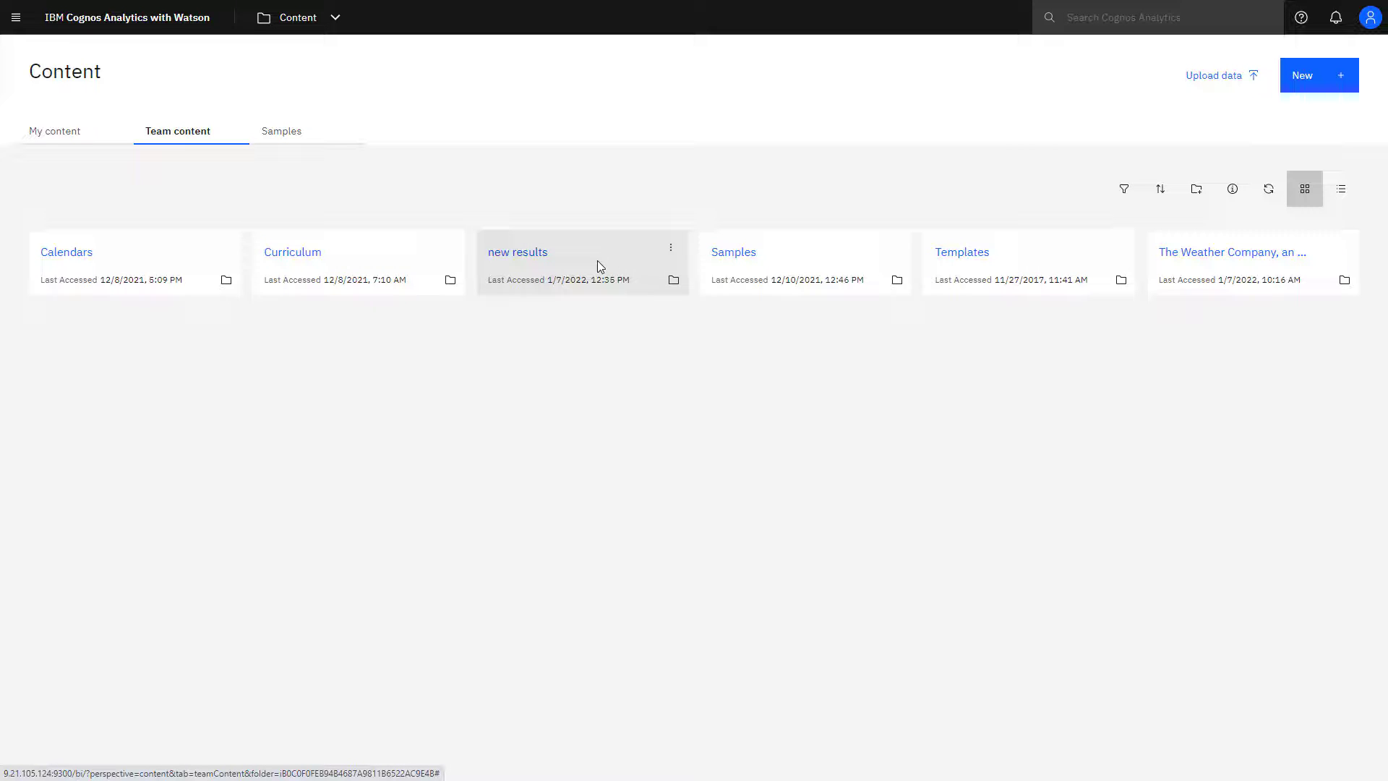
left_click(582, 262)
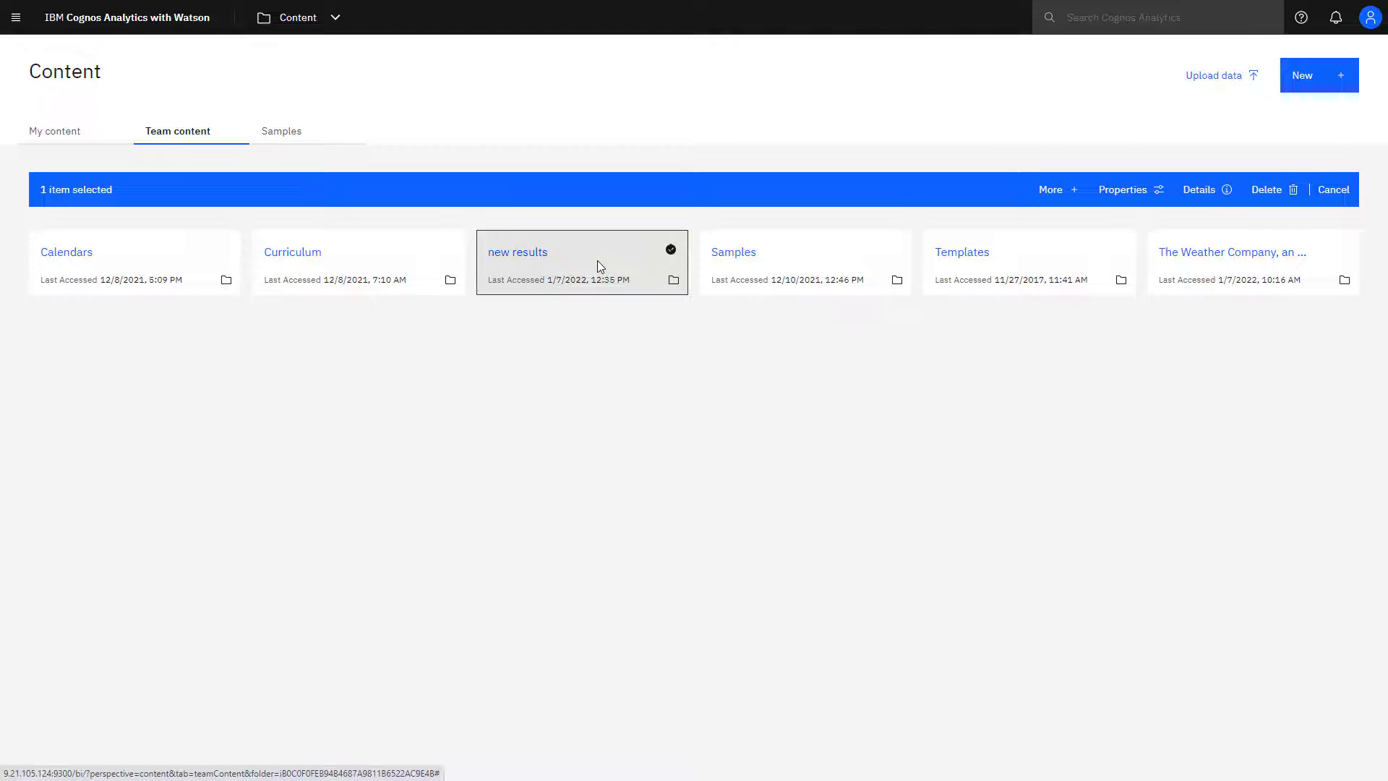
double_click(581, 261)
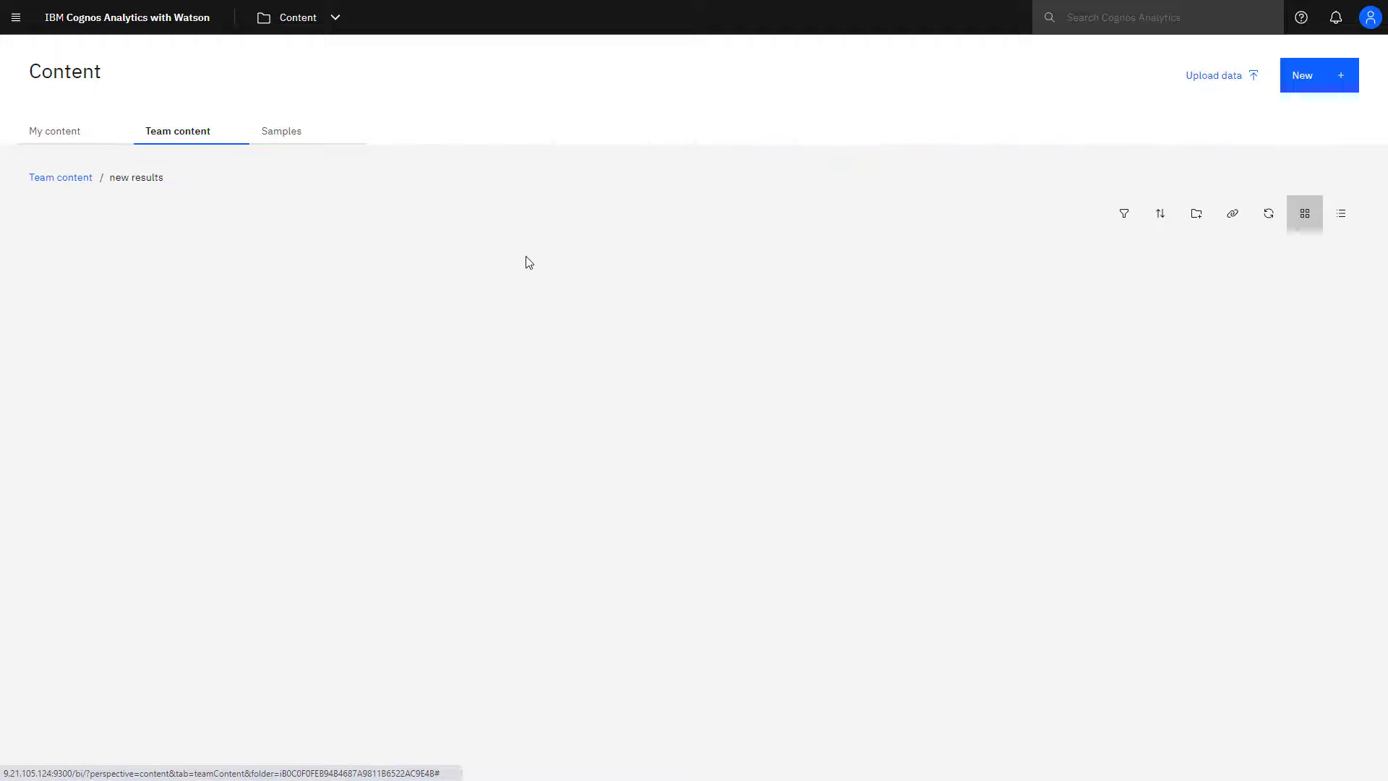
left_click(1214, 76)
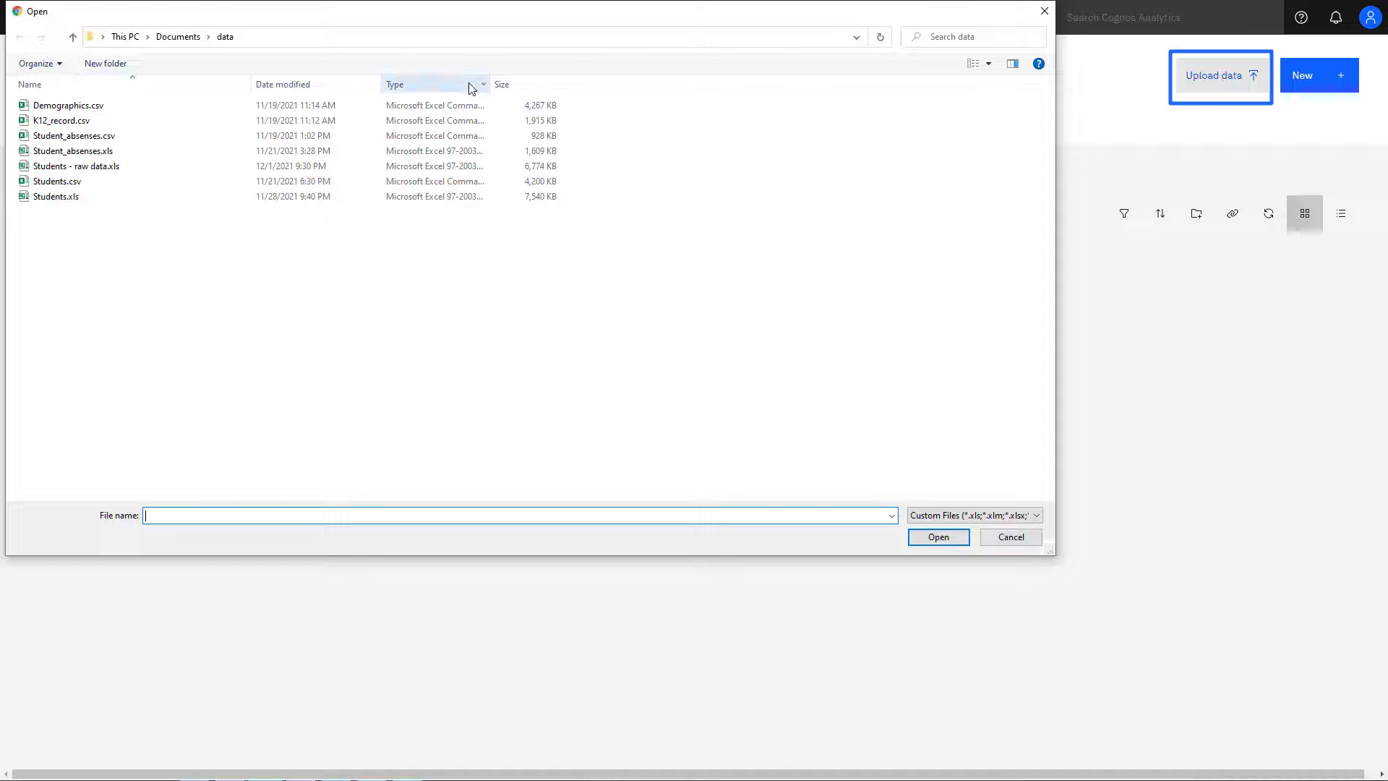
- Upload Students - raw data.xls into the new results folder
left_click(76, 165)
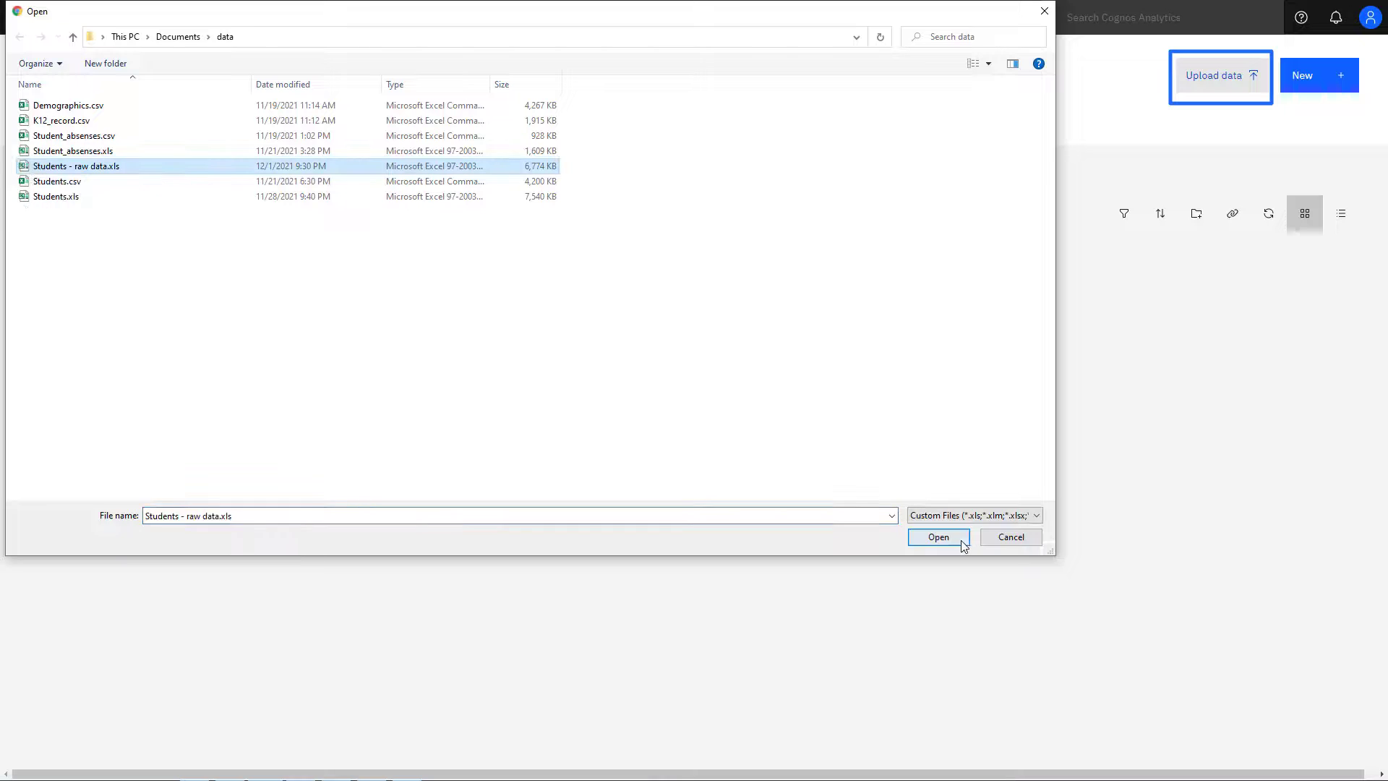
left_click(938, 537)
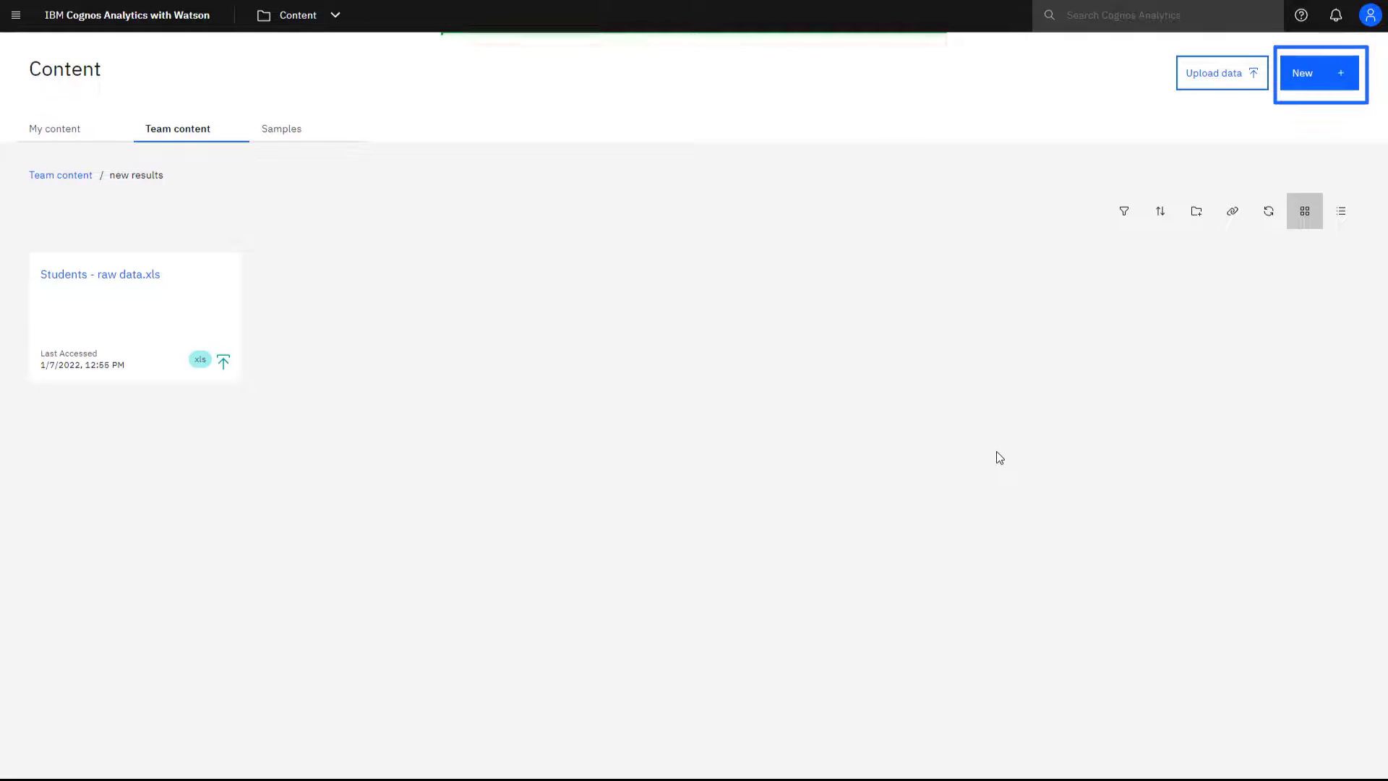
mouse_move(1045, 368)
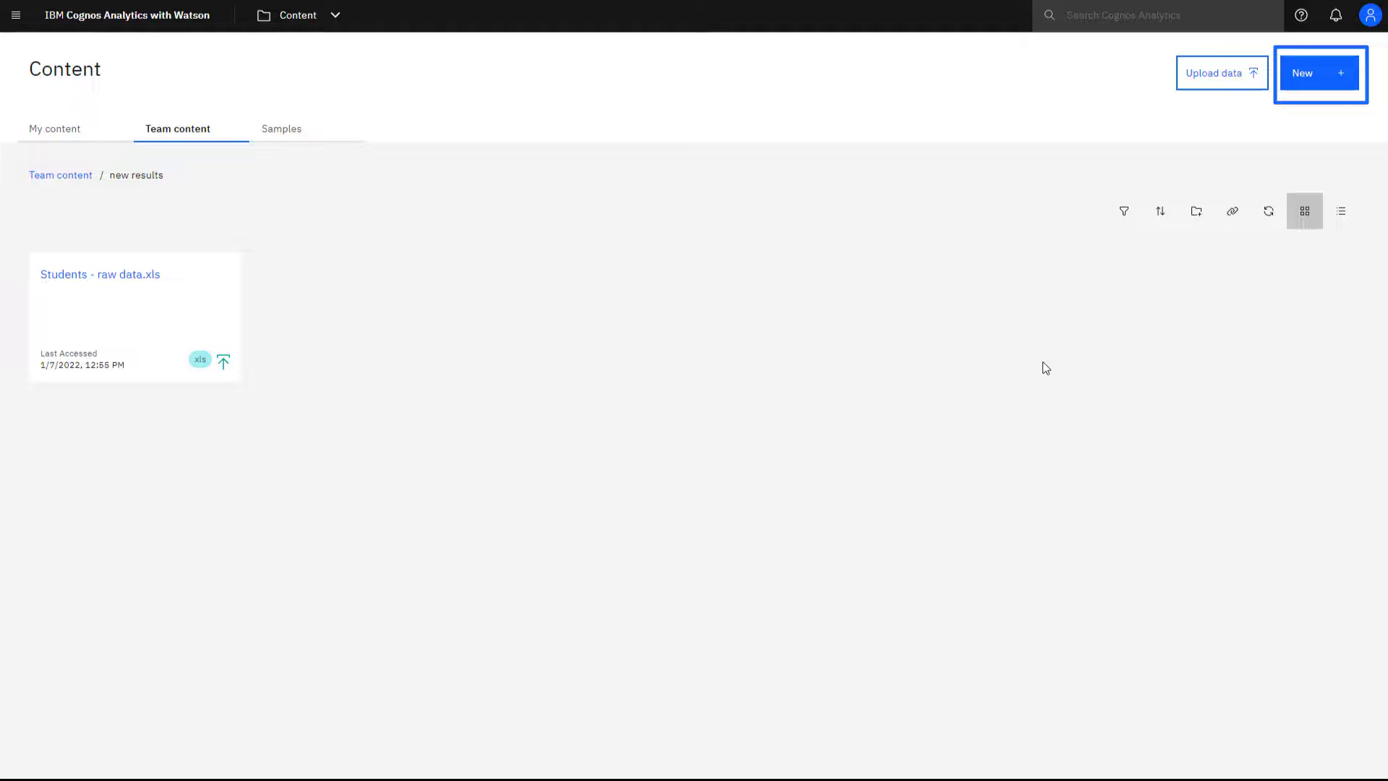
- Show the New menu's creation options: data module, exploration, dashboard, report, story, job
left_click(1318, 73)
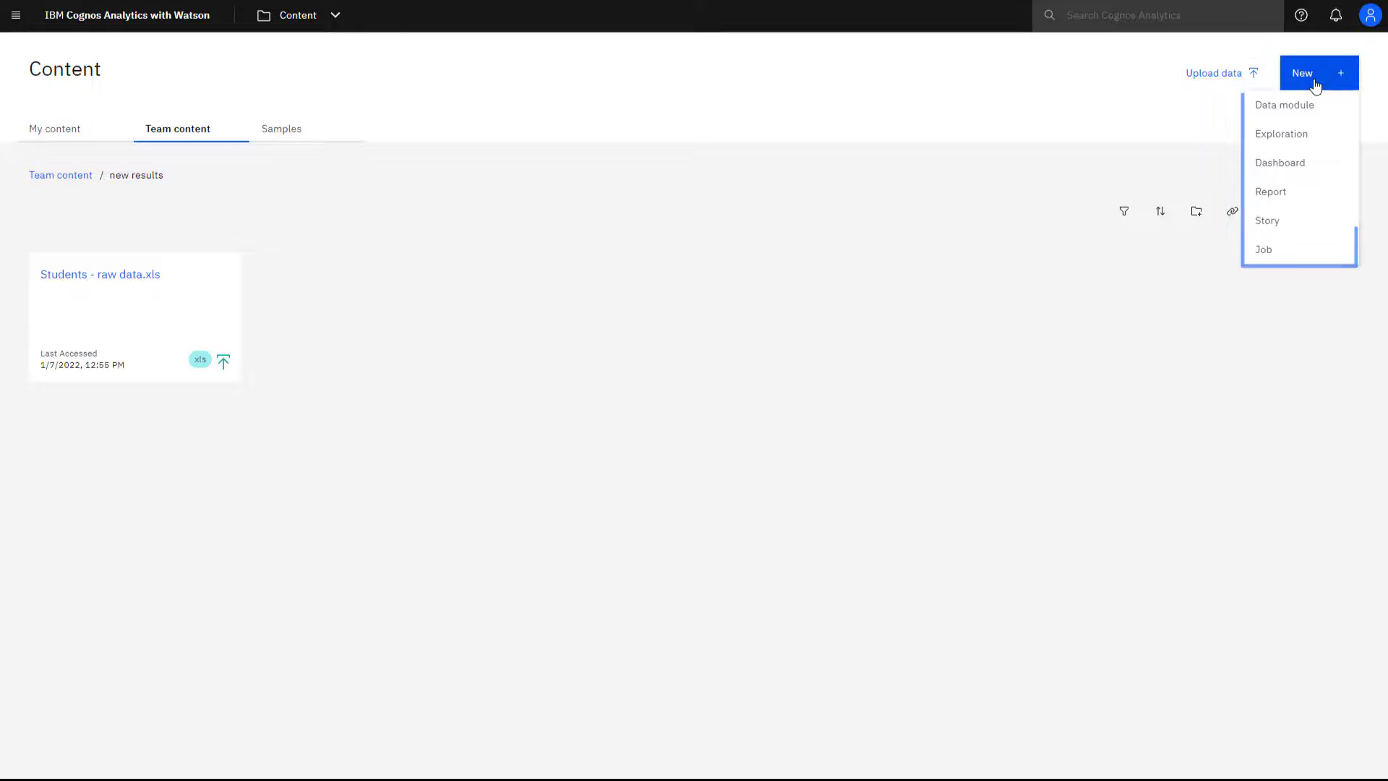
mouse_move(343, 323)
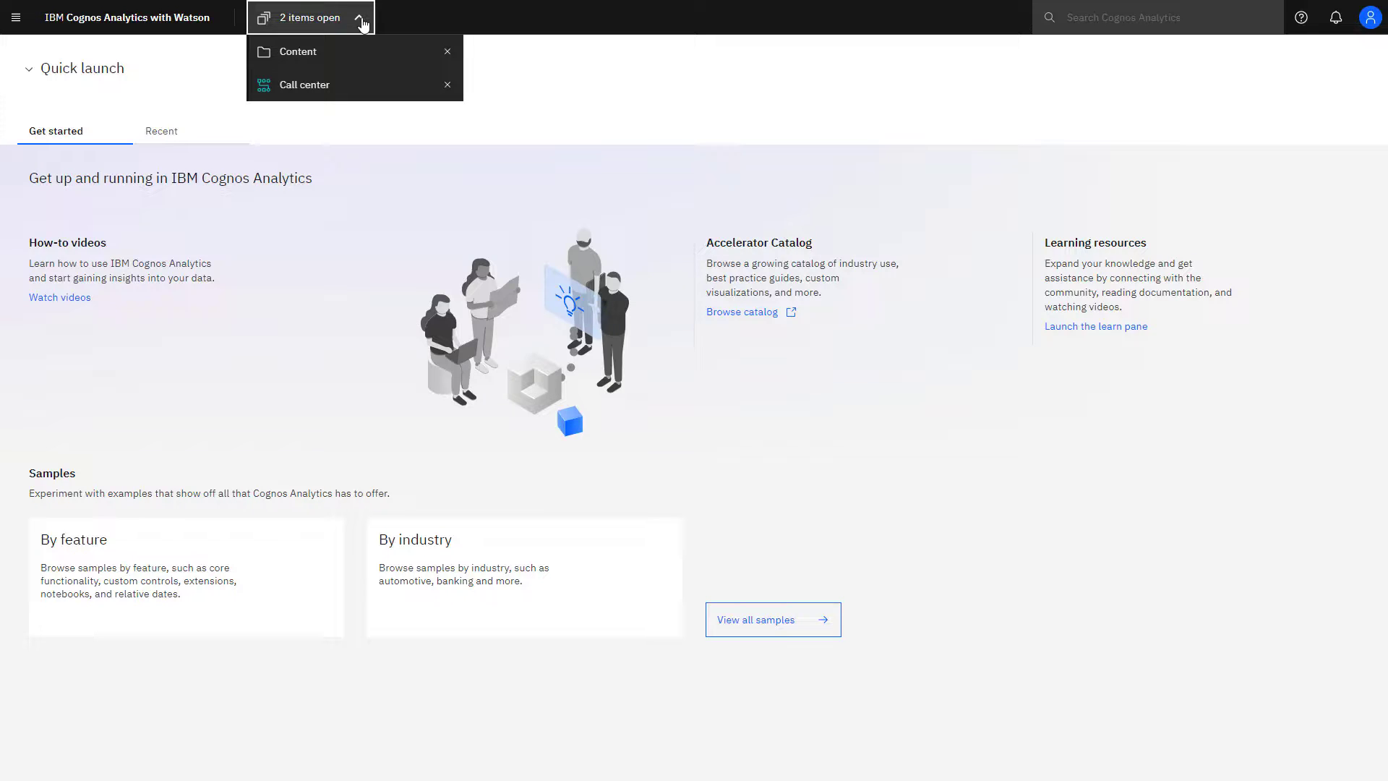
- Switch back to the open Content page showing the Relative dates samples folder
left_click(297, 51)
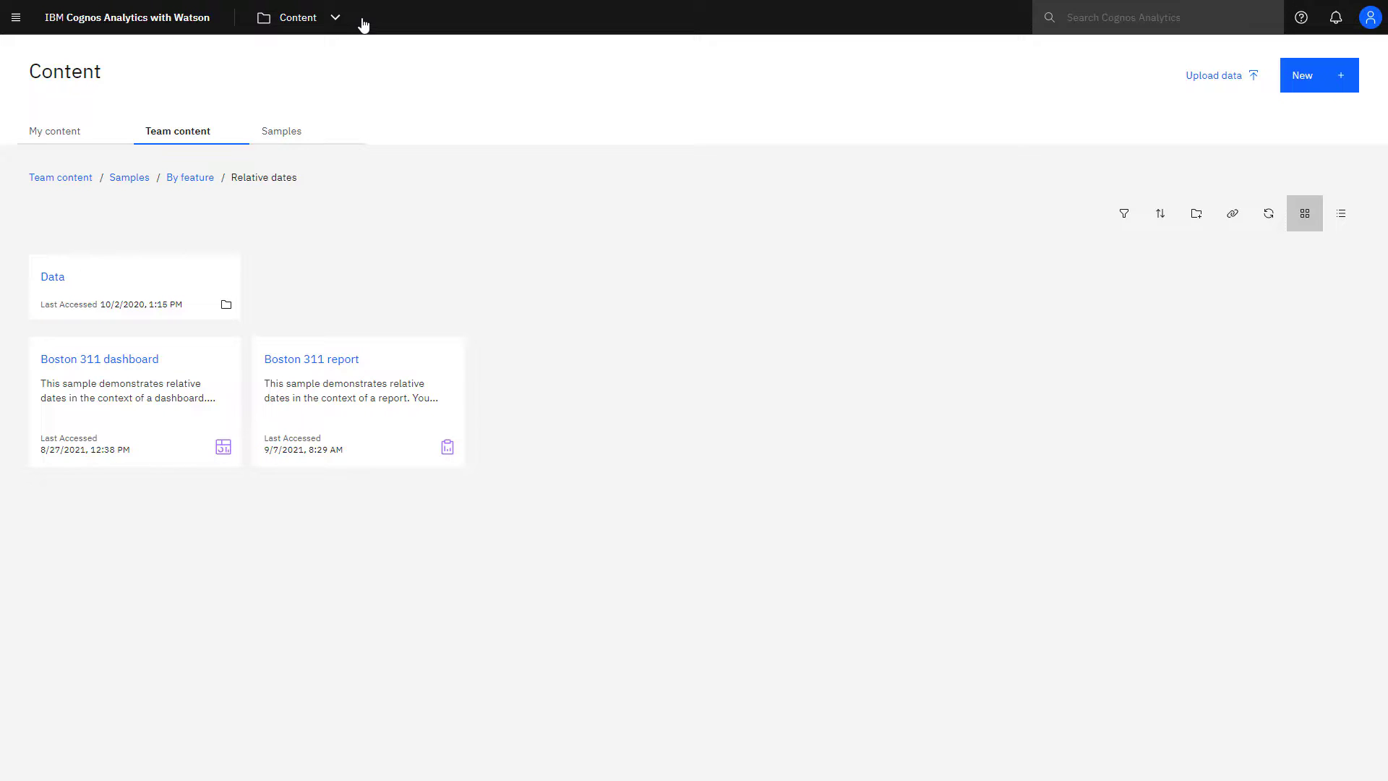
mouse_move(134, 158)
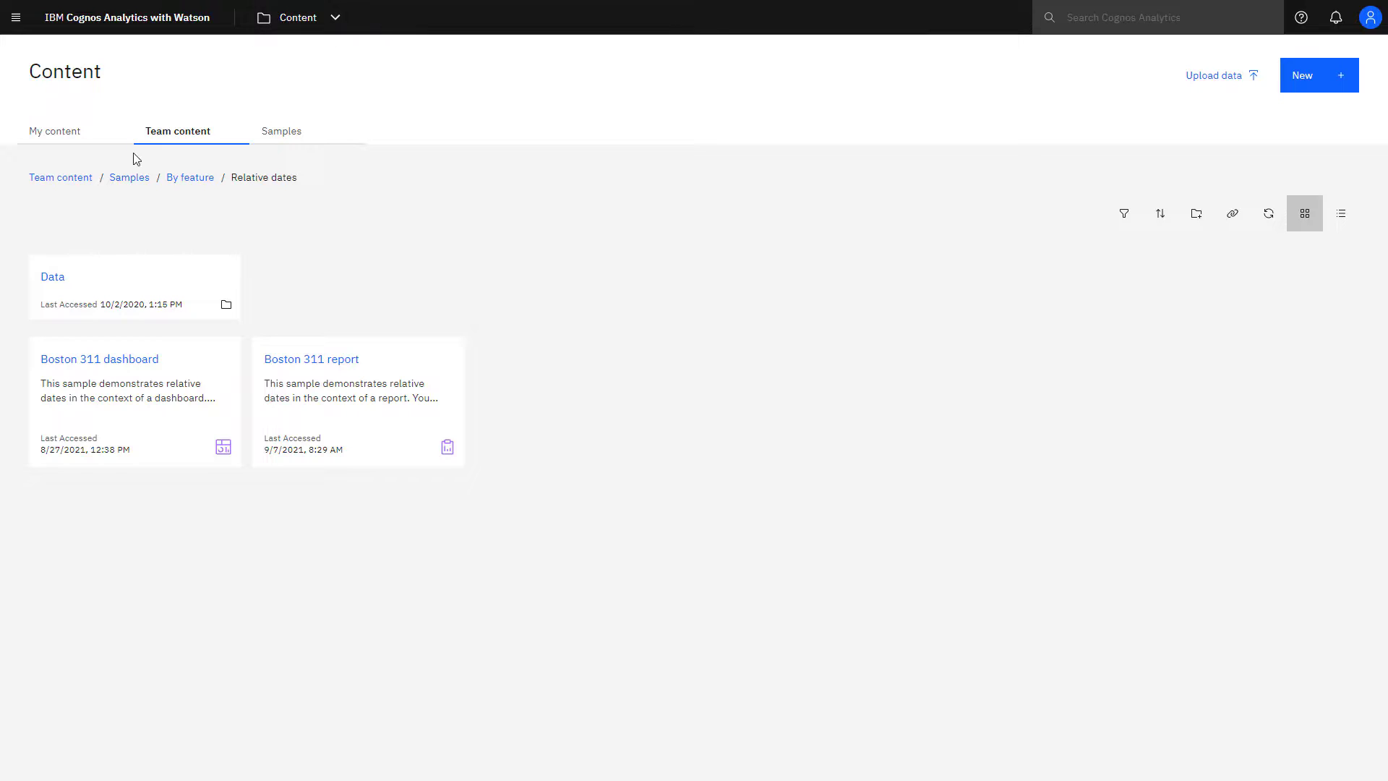
- Jump back up to the Samples folder via the breadcrumb trail
left_click(129, 177)
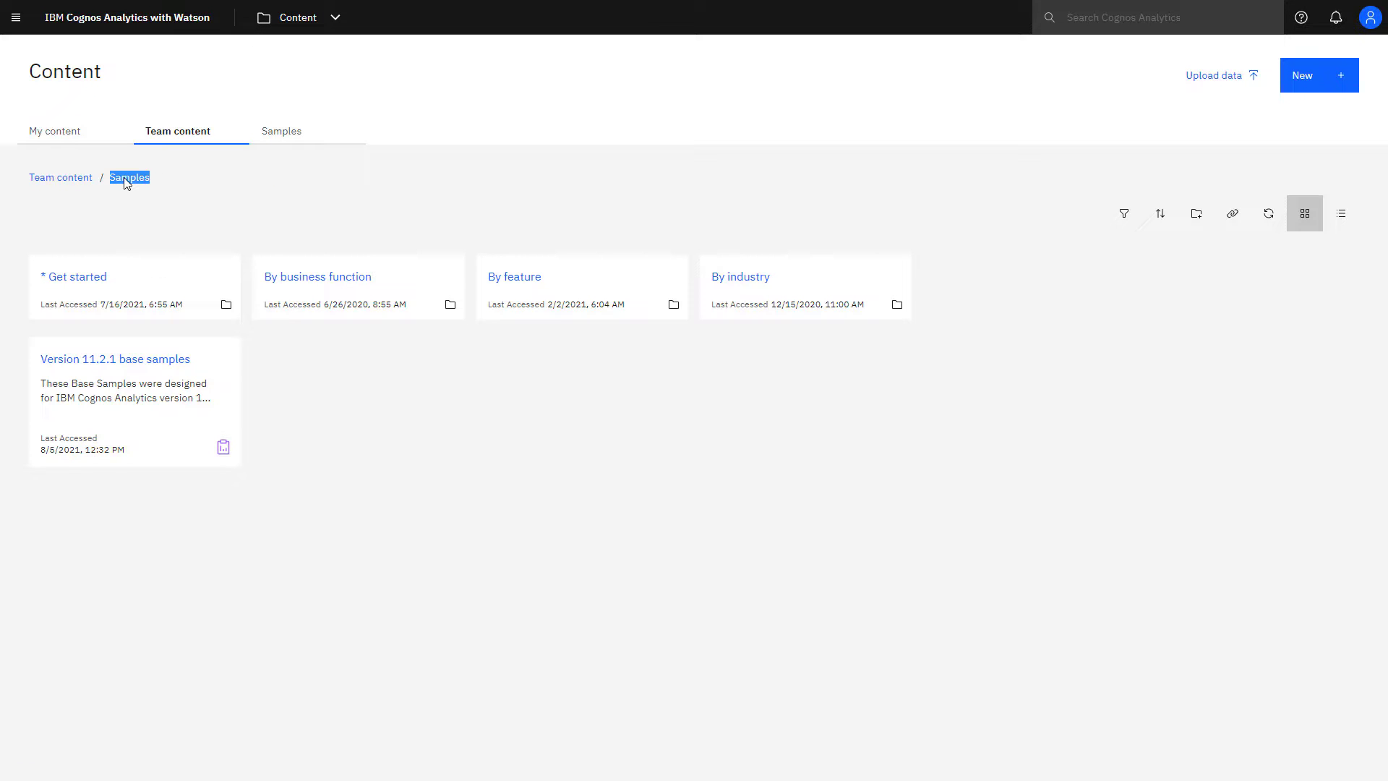